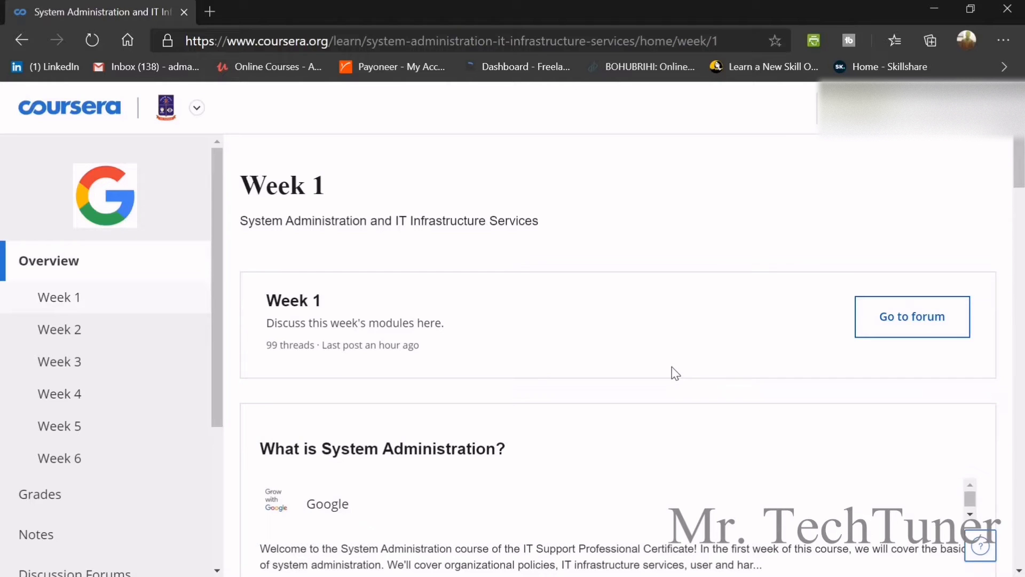
Scroll down Week 1 and open the What is System Administration? practice quiz.
scroll(down, 3)
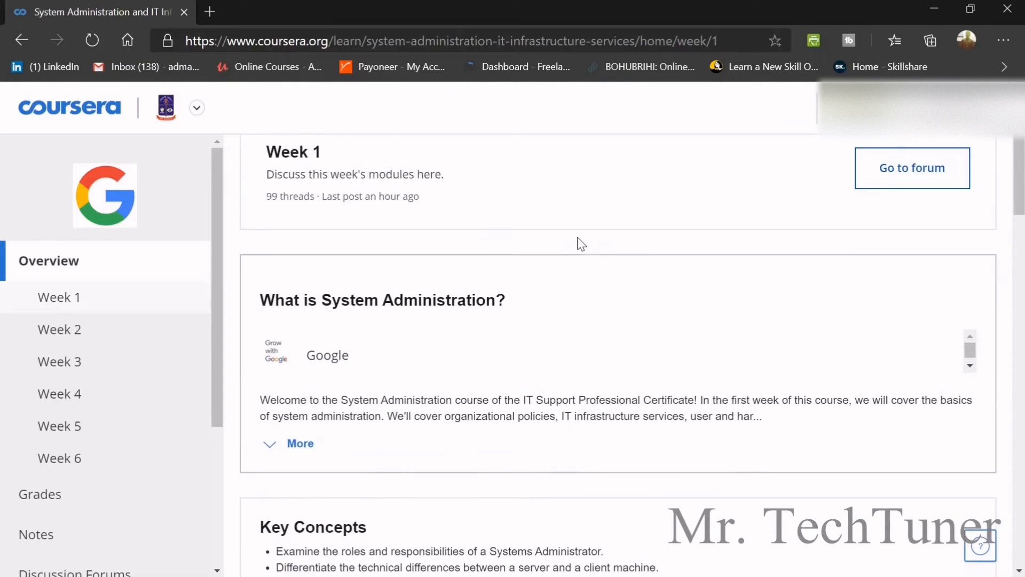
scroll(down, 3)
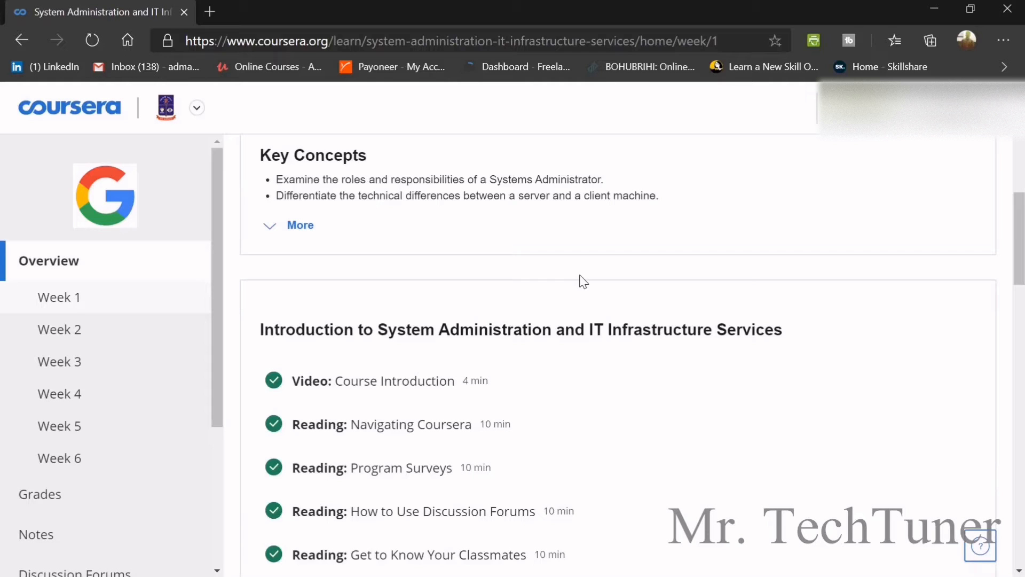
scroll(down, 3)
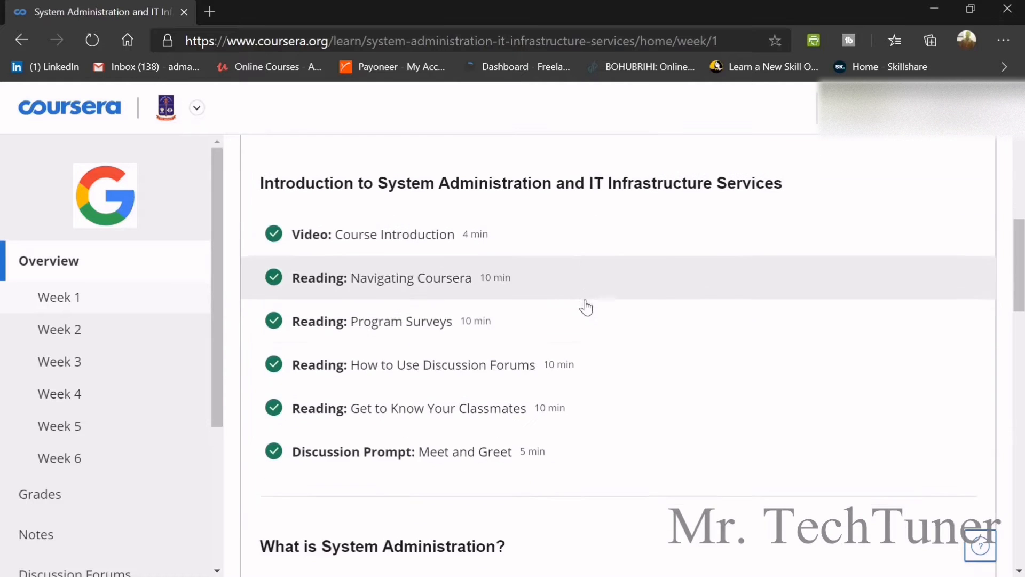
scroll(down, 3)
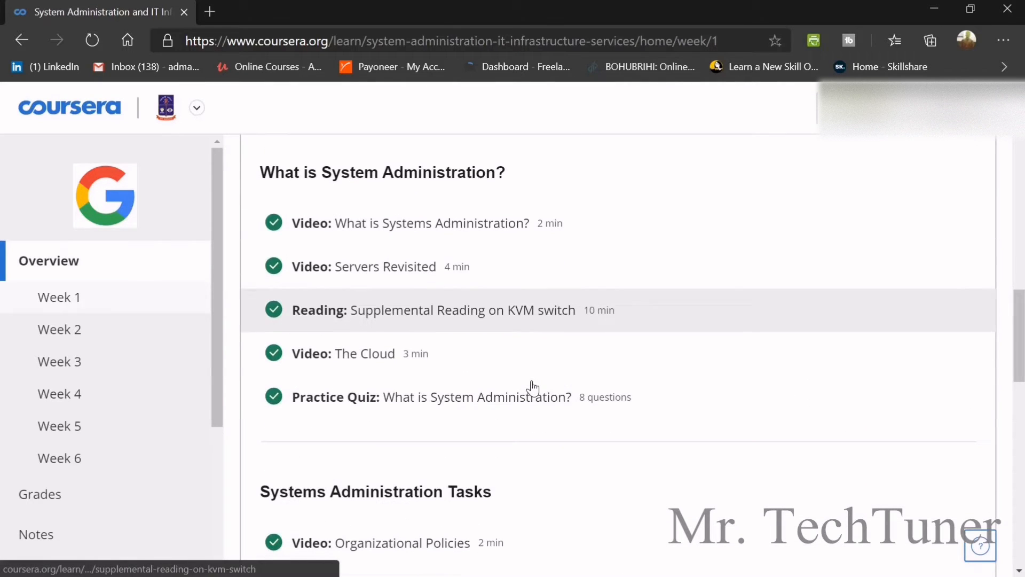
click(477, 397)
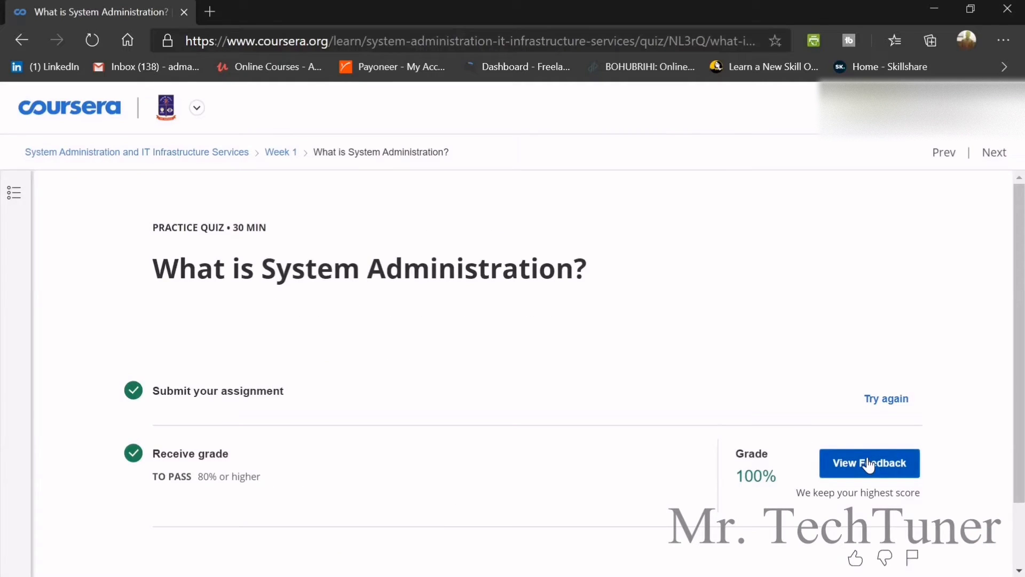
View the submitted quiz feedback and review the first graded answers.
click(869, 463)
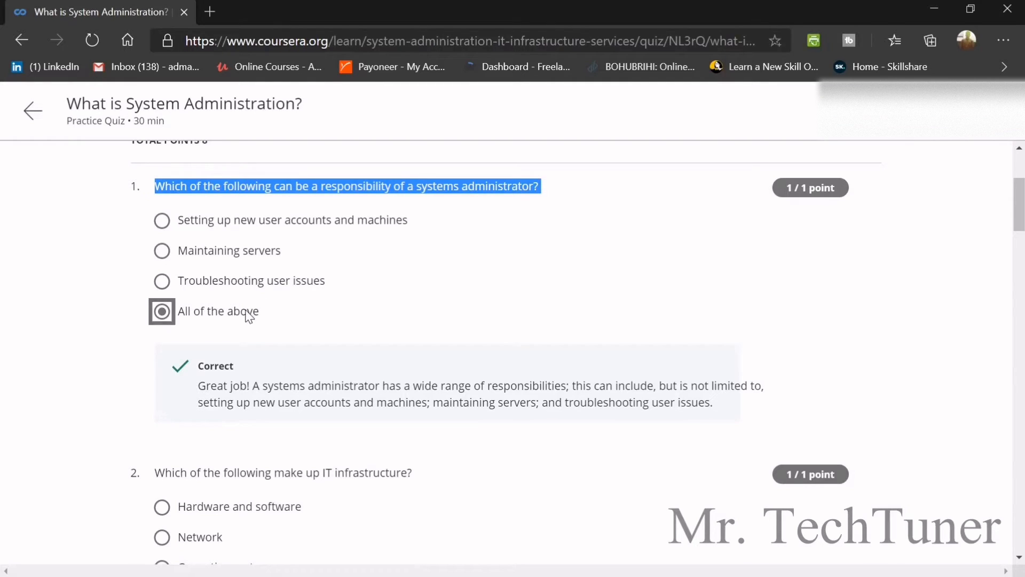
scroll(down, 3)
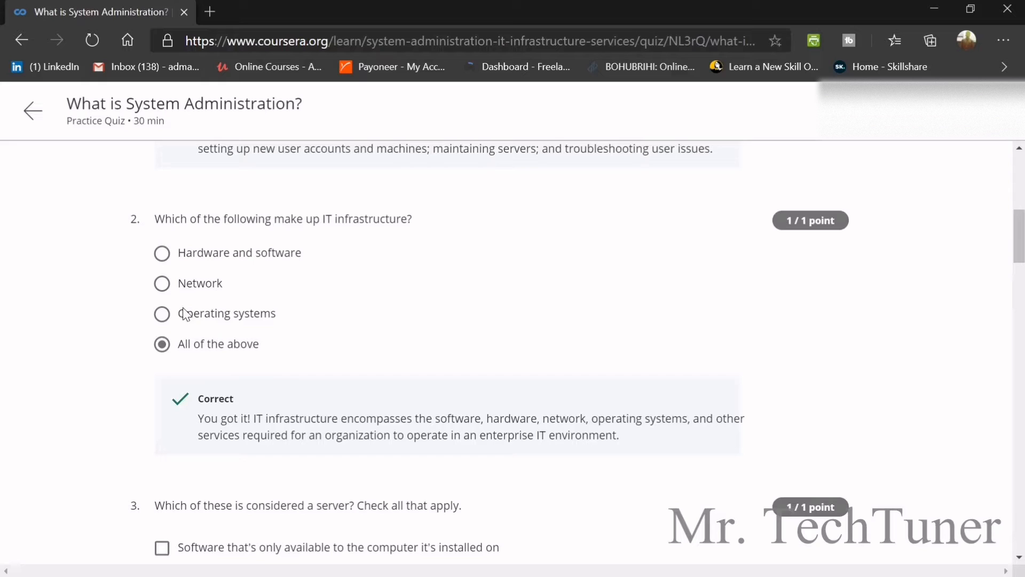
scroll(down, 3)
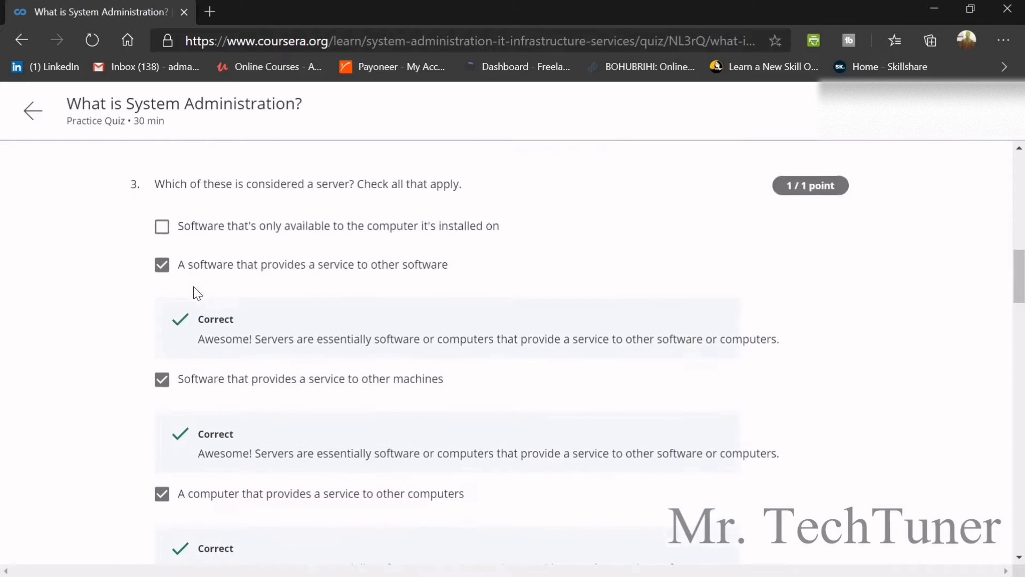
scroll(down, 3)
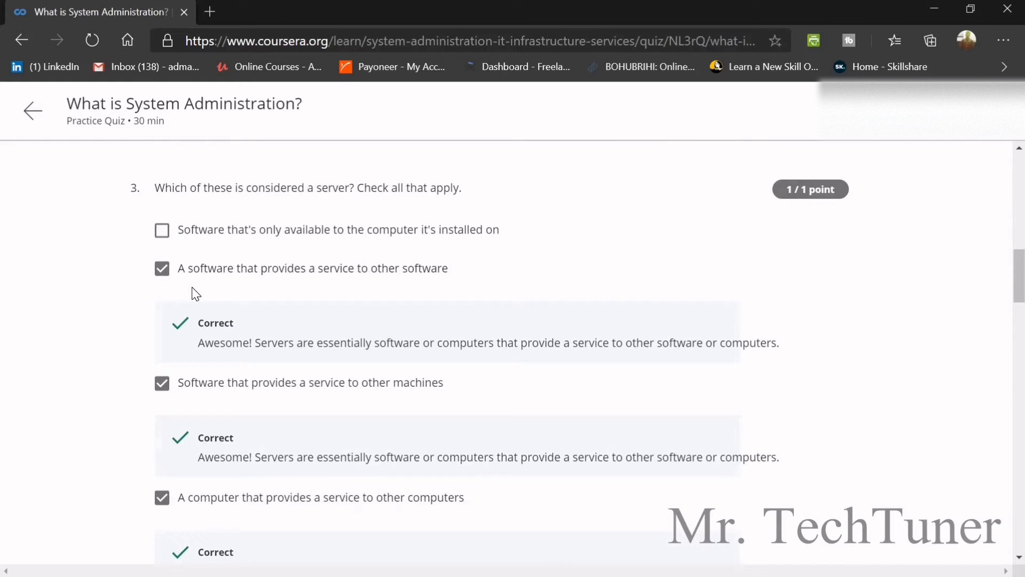
click(162, 268)
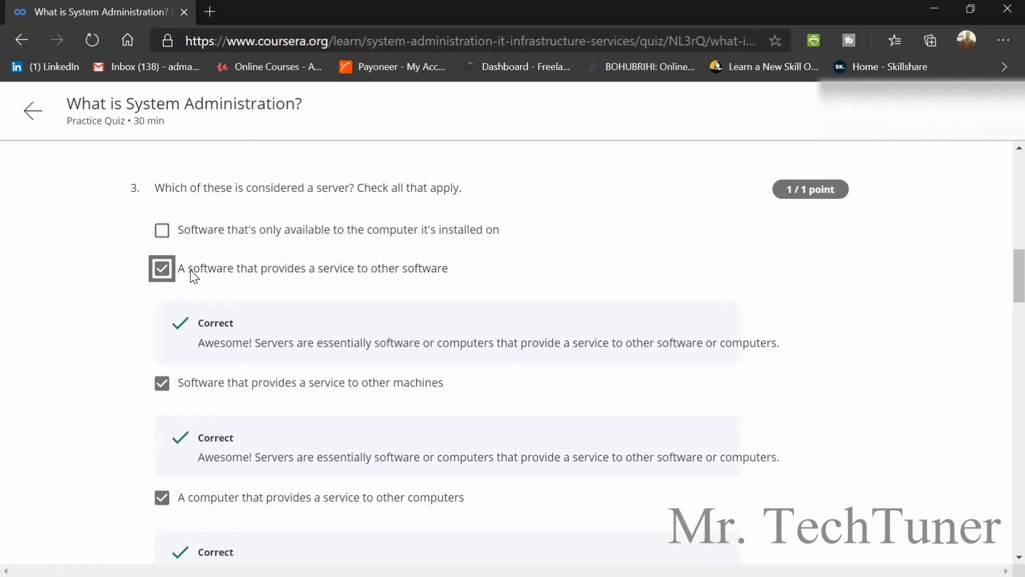
scroll(down, 3)
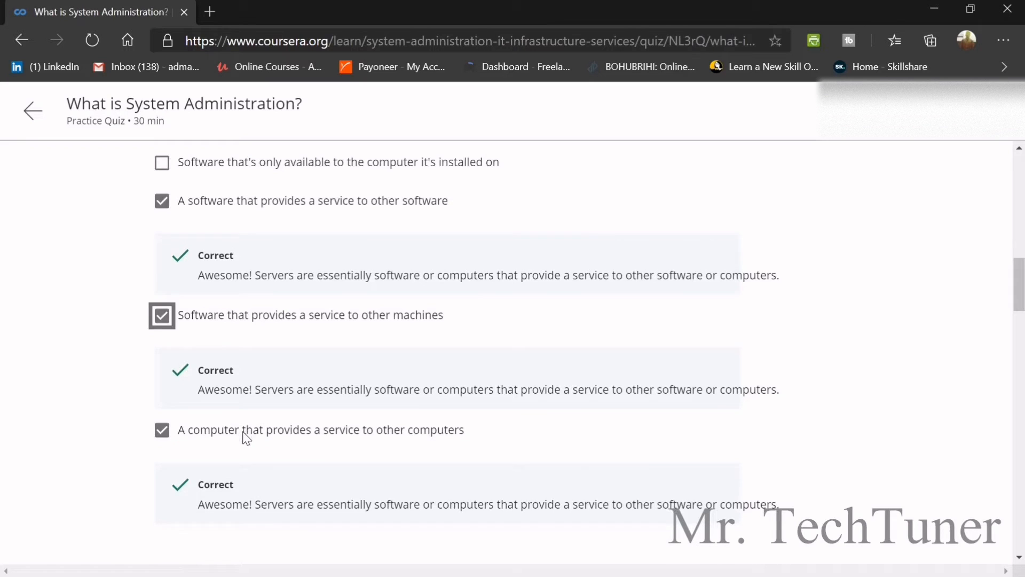
scroll(down, 3)
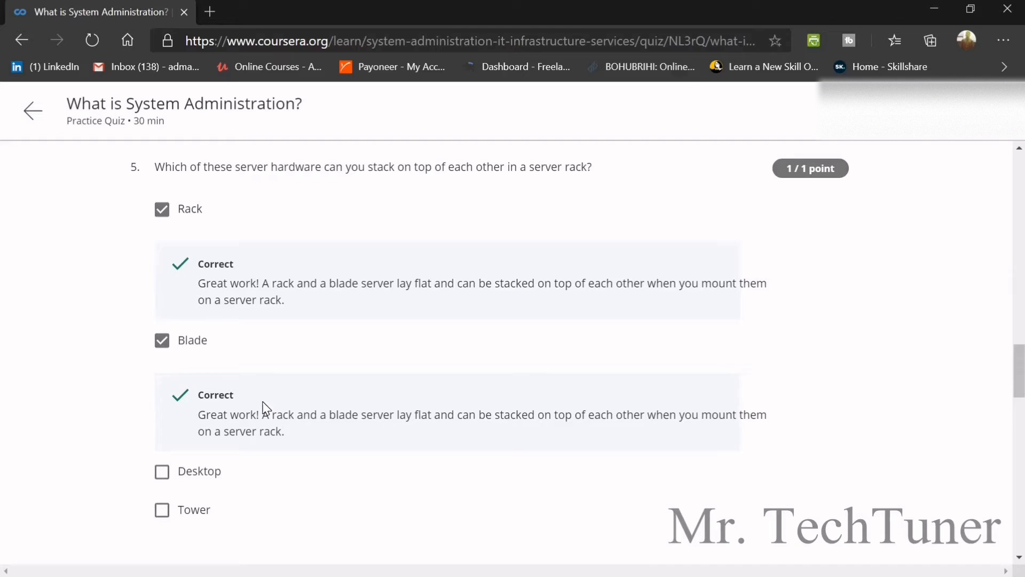
mouse_move(175, 218)
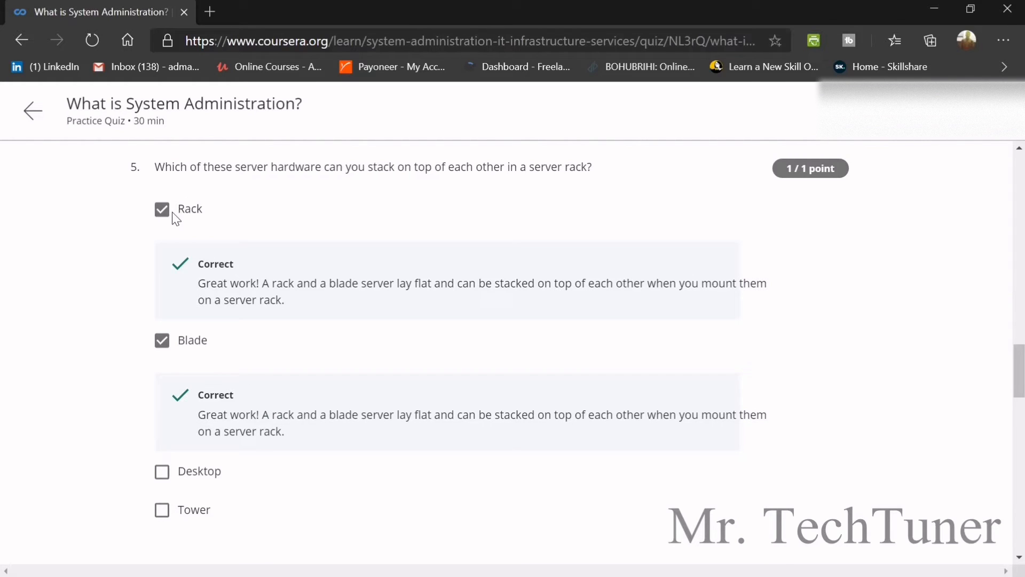
Continue reviewing the graded answers through the middle questions.
scroll(down, 3)
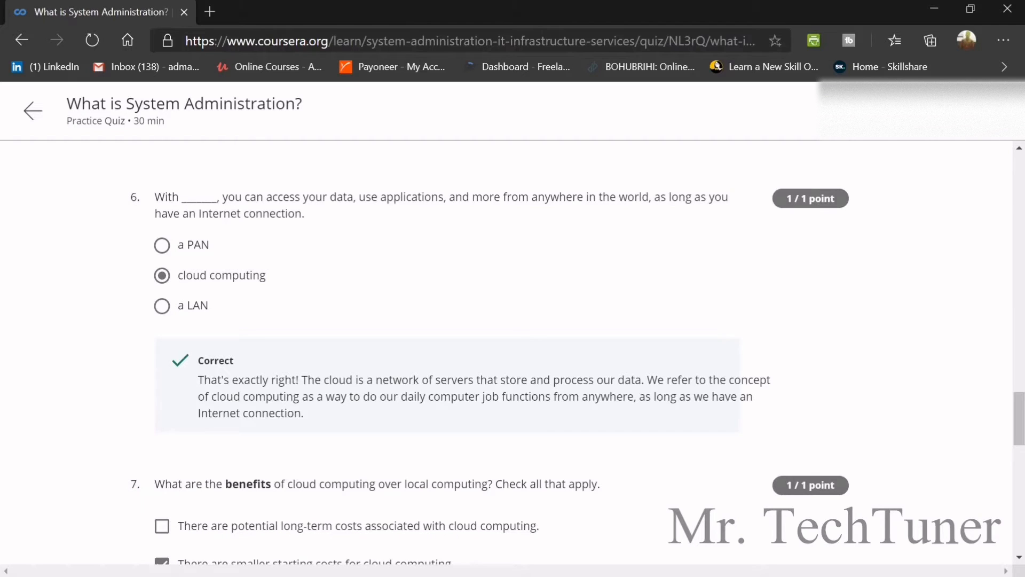
scroll(down, 3)
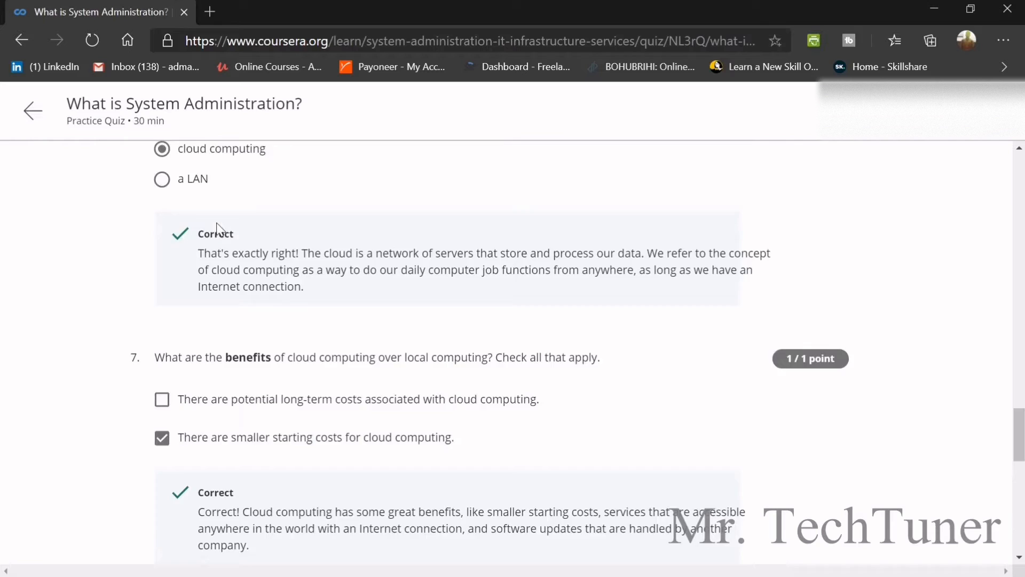
scroll(down, 3)
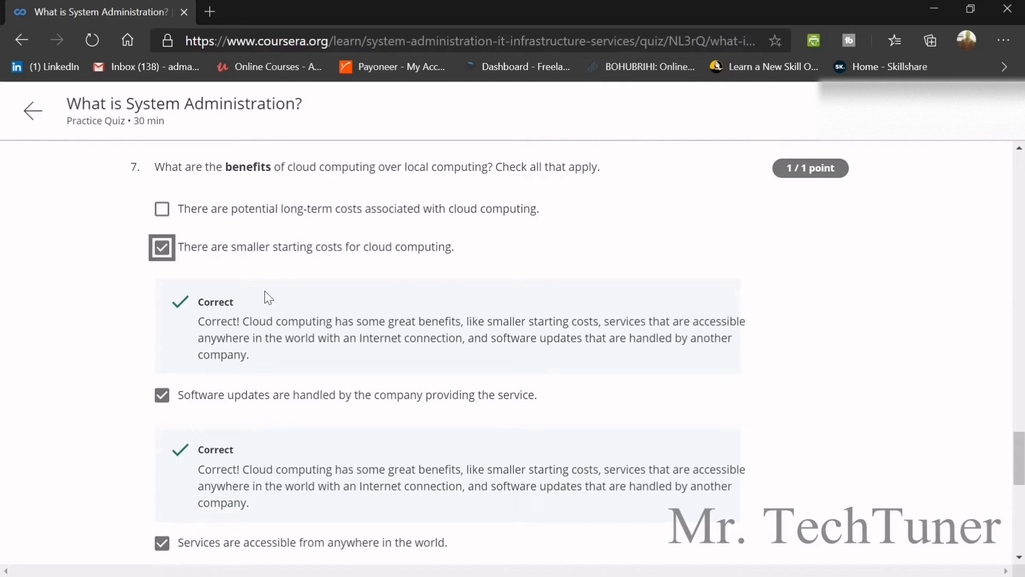
scroll(down, 3)
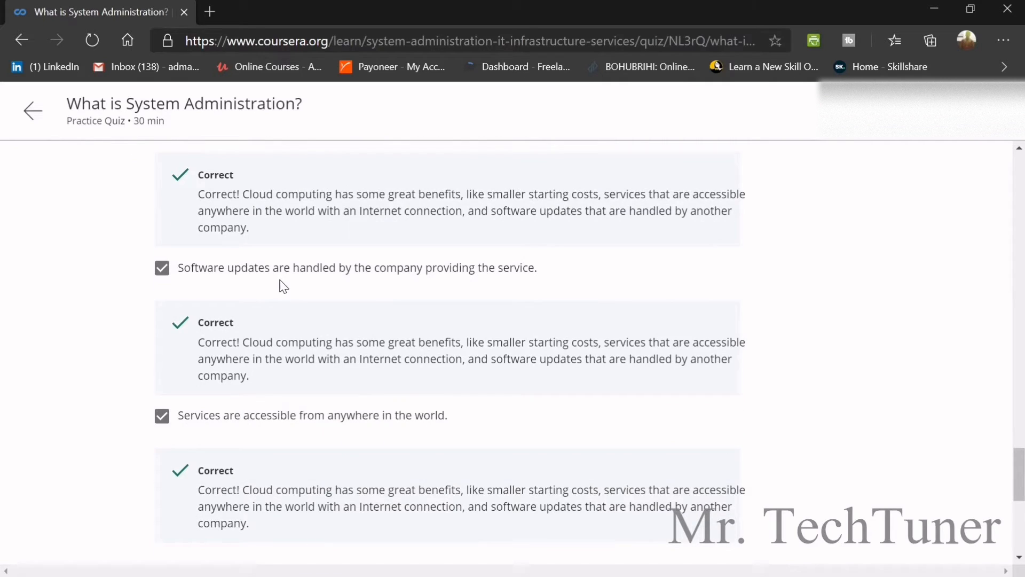
scroll(down, 3)
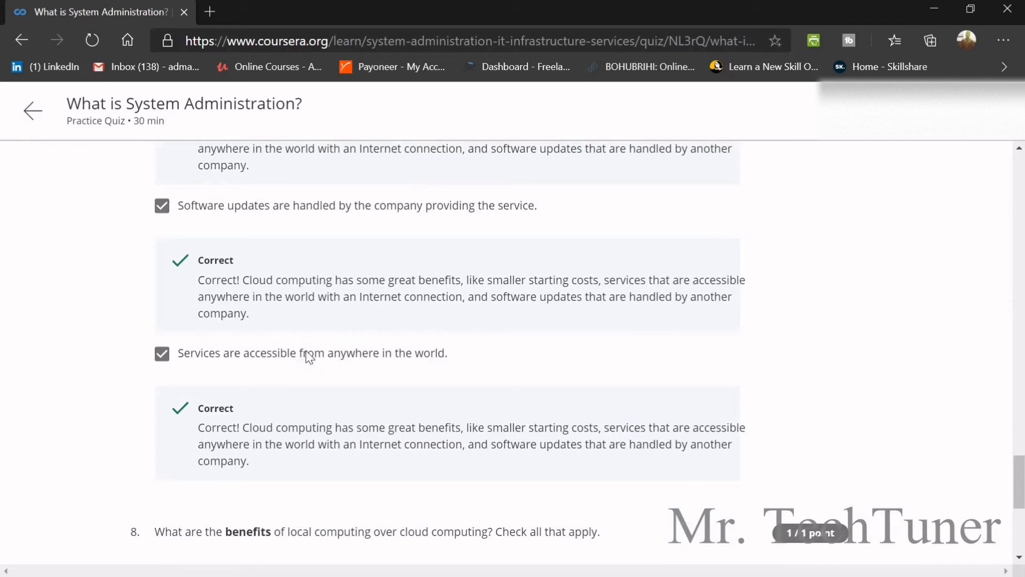
scroll(down, 3)
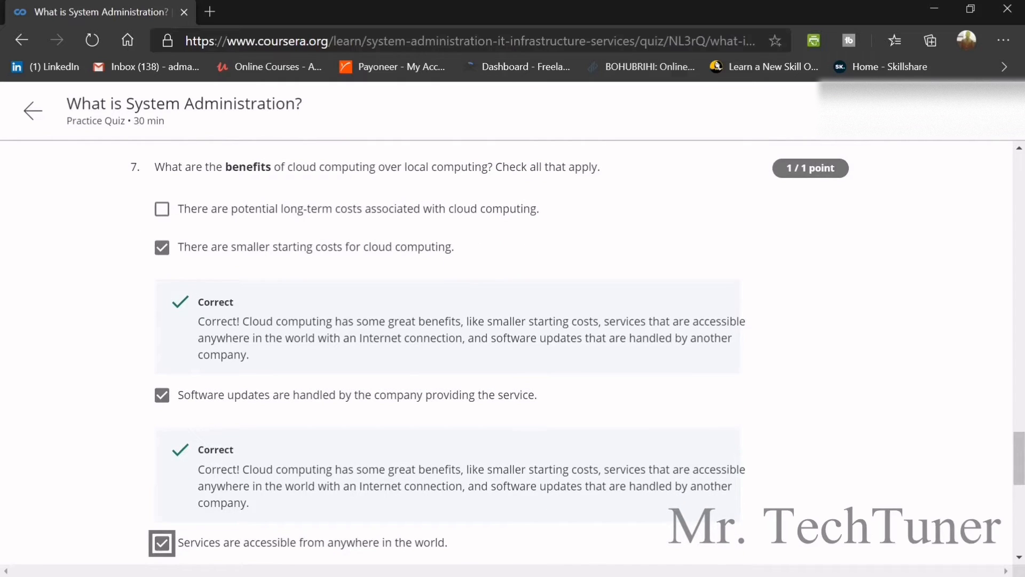
Review the remaining answers through question 8 and return to the Week 1 page.
scroll(down, 3)
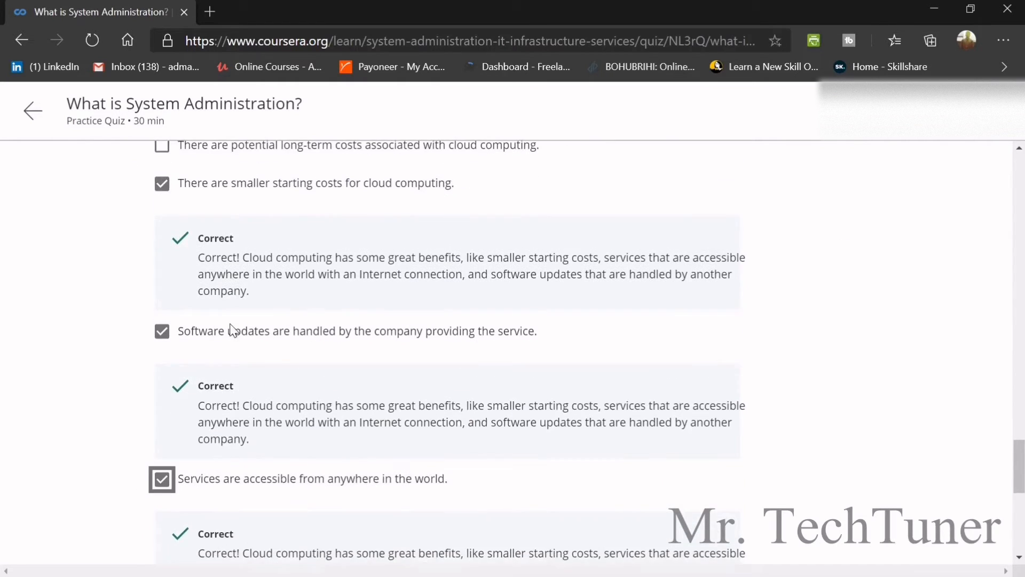
scroll(down, 3)
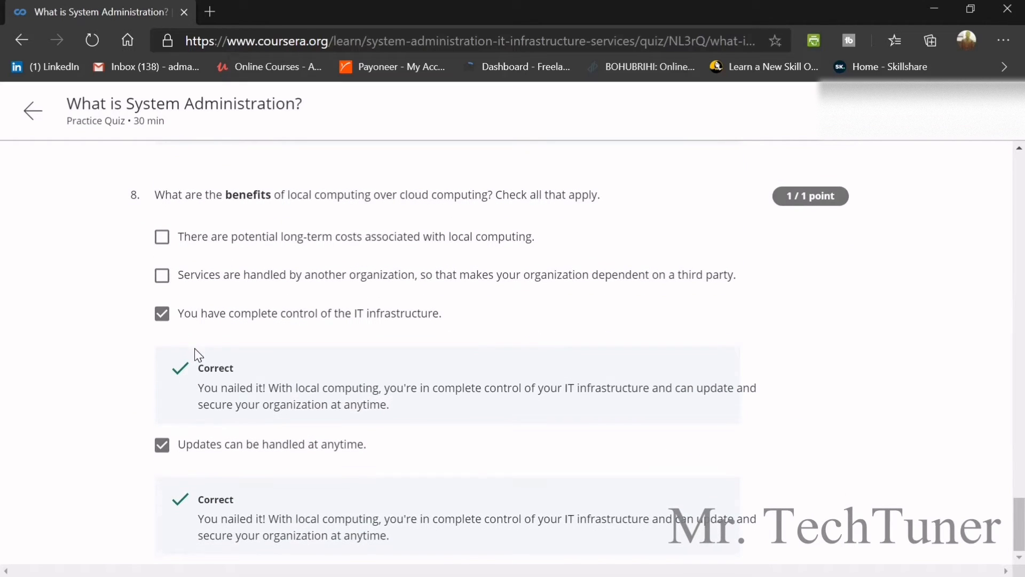
scroll(down, 3)
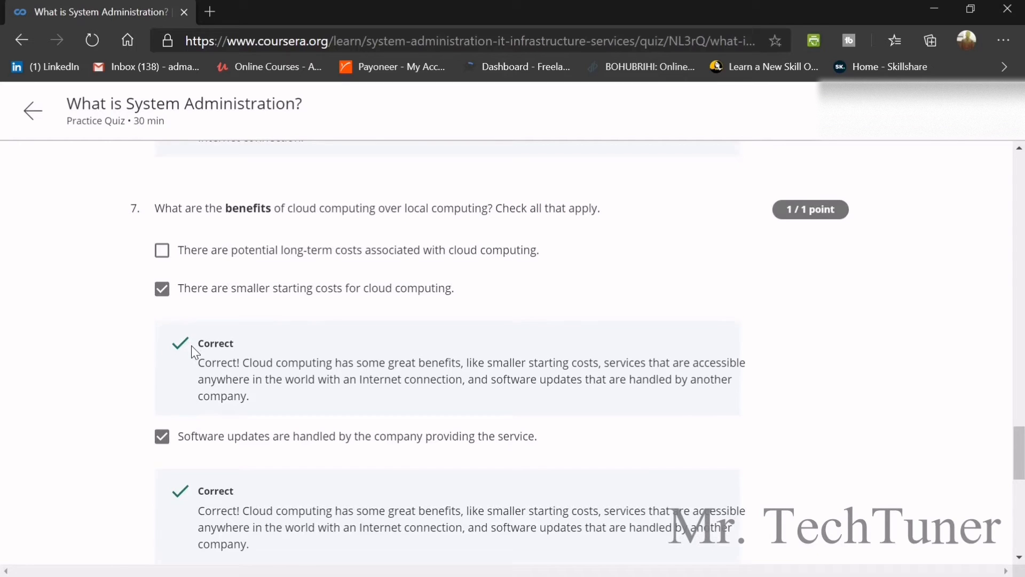
scroll(down, 3)
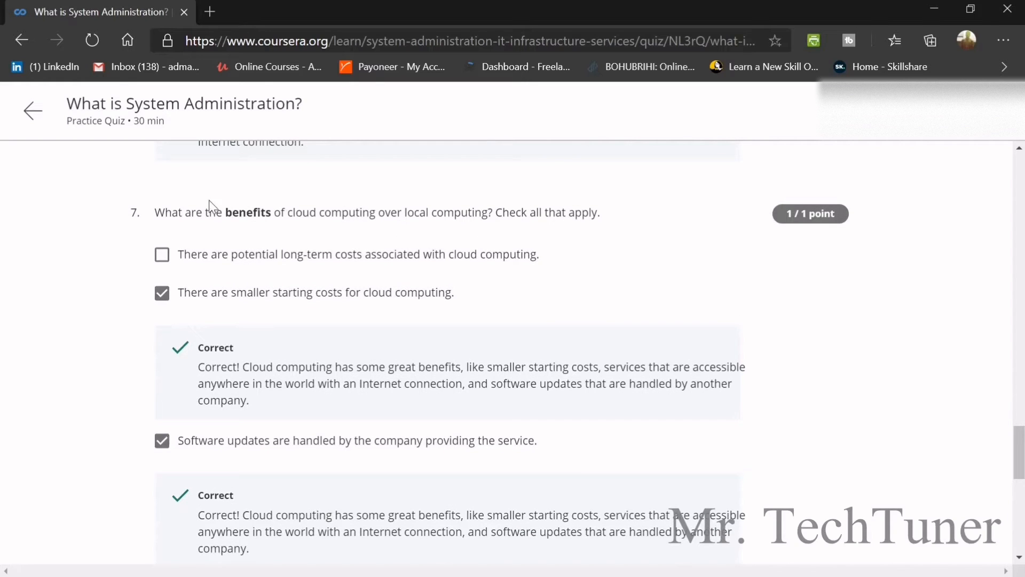
scroll(down, 3)
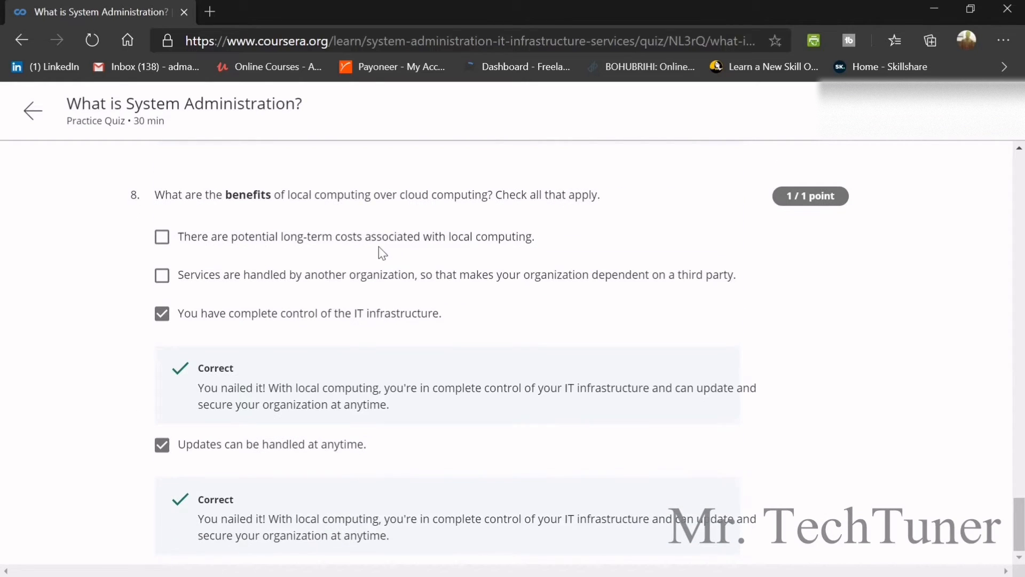
drag(239, 195, 488, 195)
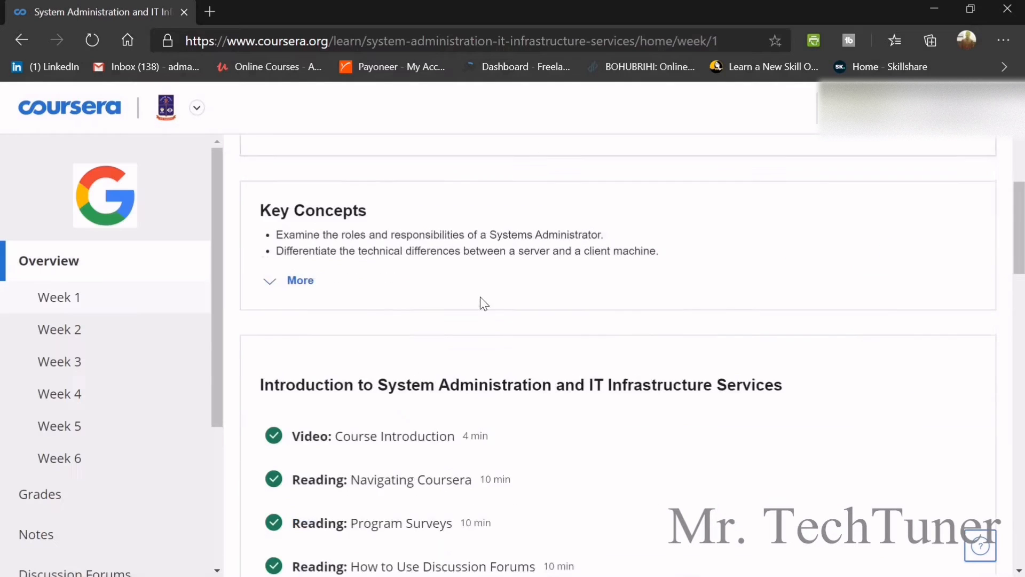
Scroll the Week 1 list and open the last item under Systems Administration Tasks.
scroll(down, 3)
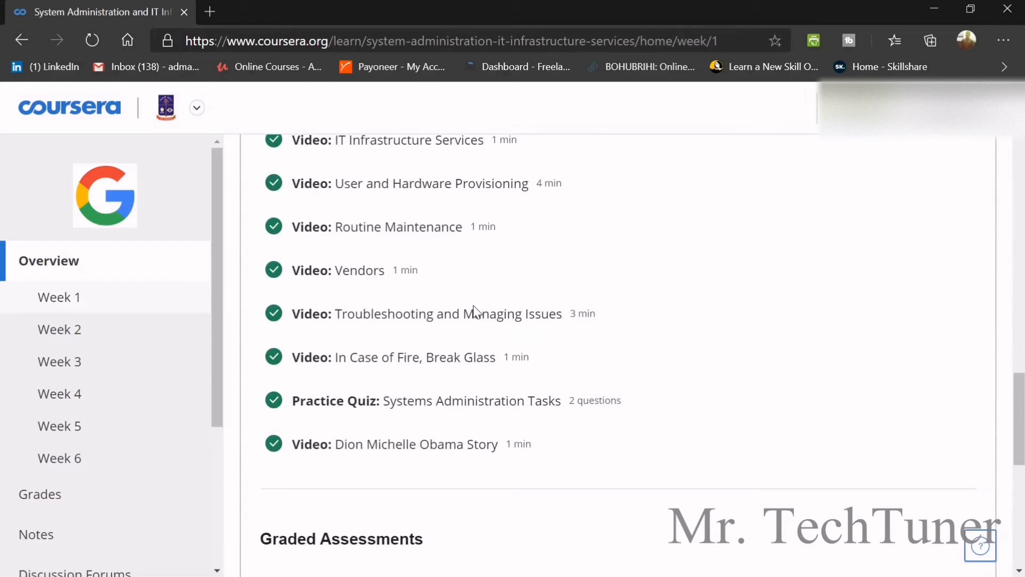
scroll(down, 3)
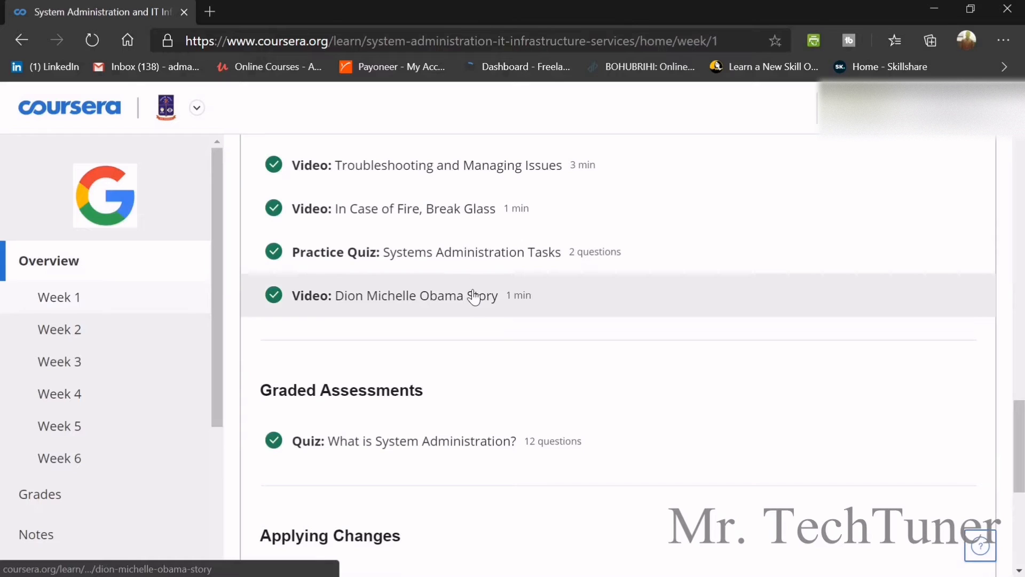
click(428, 252)
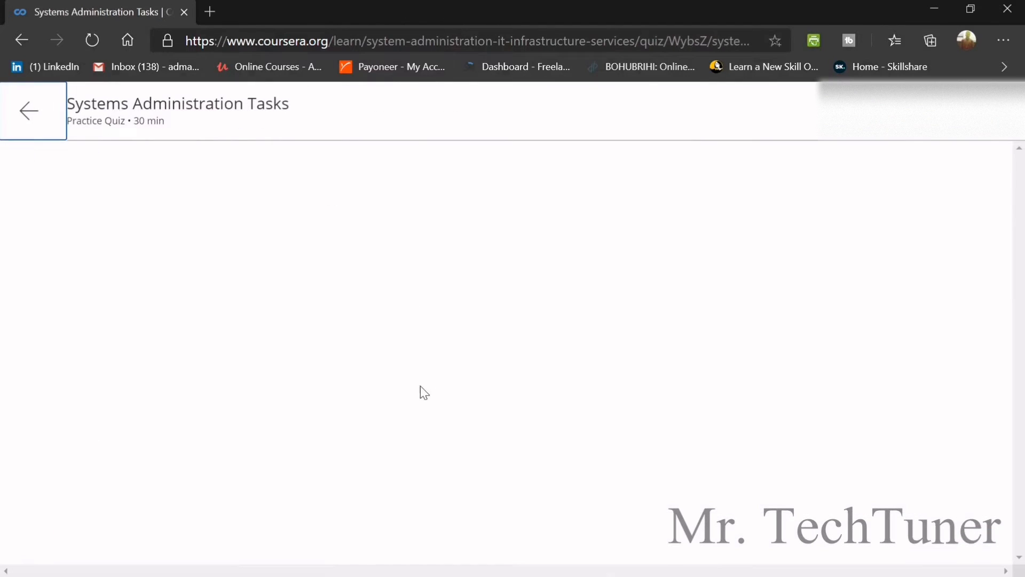
Review both Systems Administration Tasks answers, highlighting the hardware lifecycle question text.
scroll(down, 3)
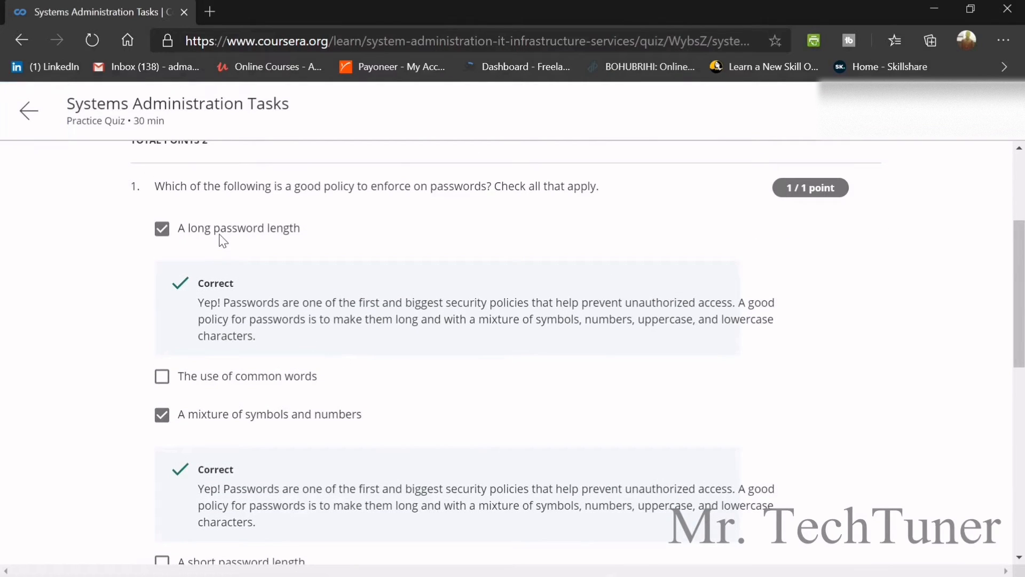
scroll(down, 3)
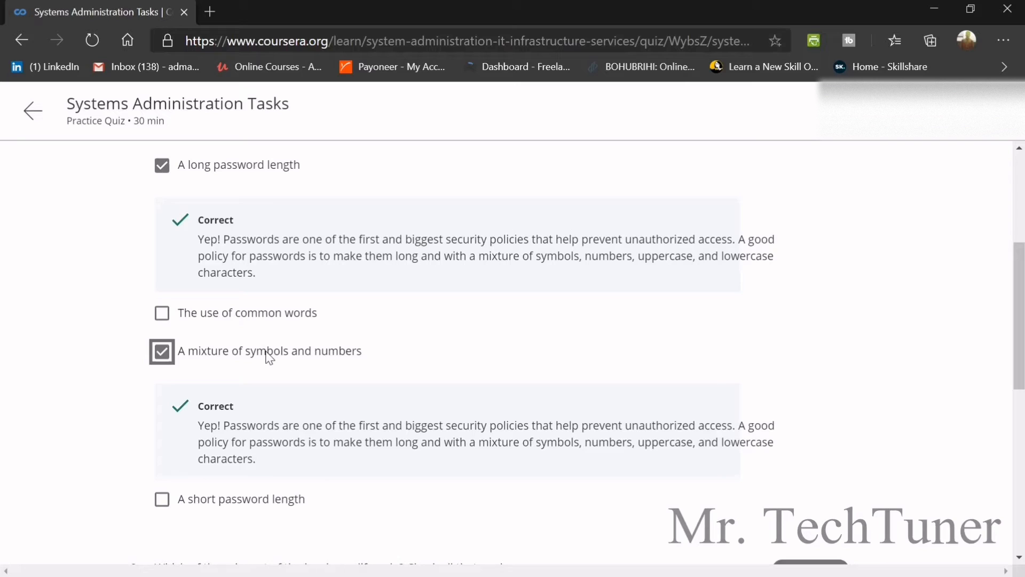
scroll(down, 3)
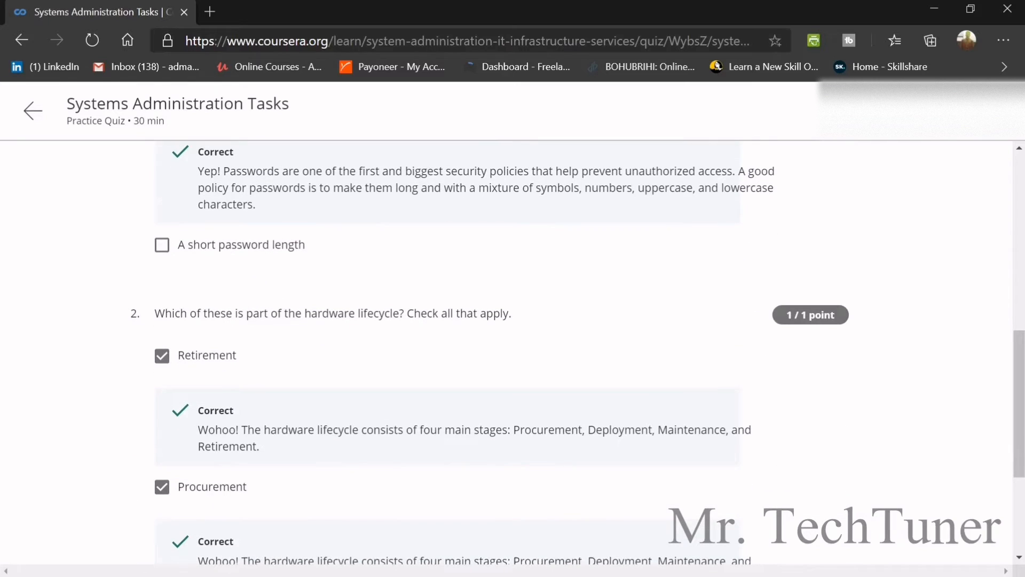
drag(165, 313, 513, 313)
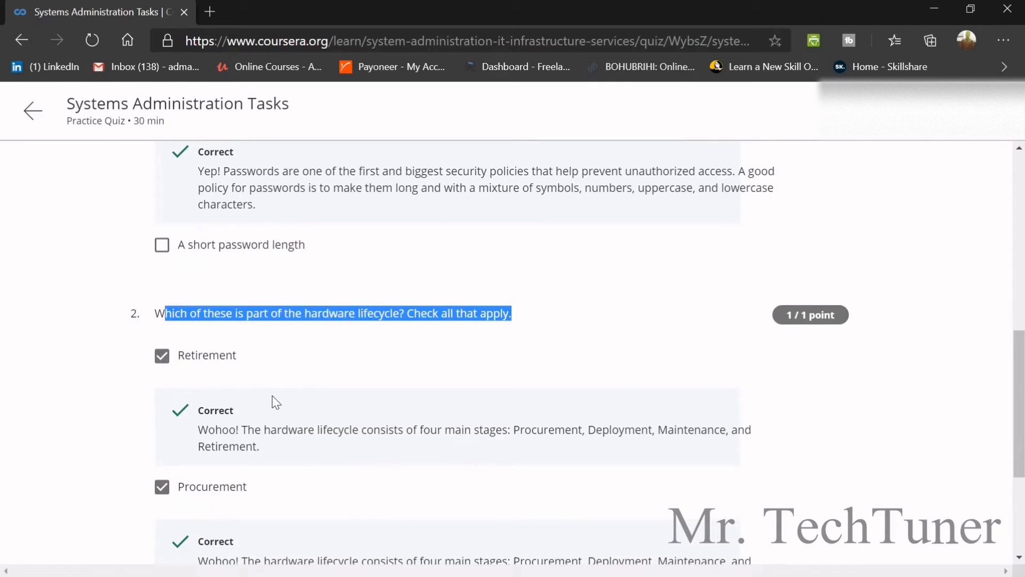
scroll(down, 3)
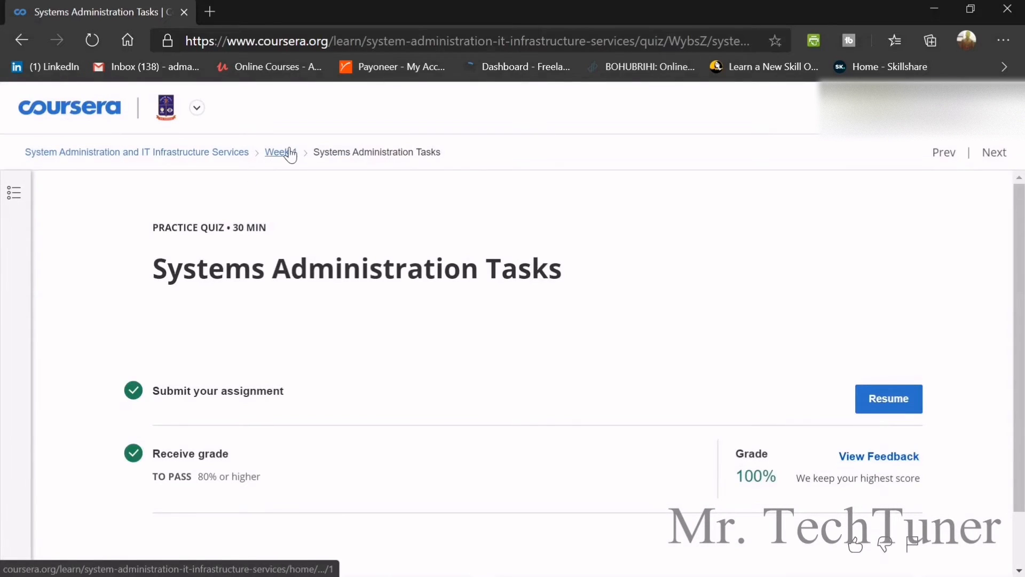
Return to Week 1 and view feedback for the What is System Administration? graded quiz.
click(280, 152)
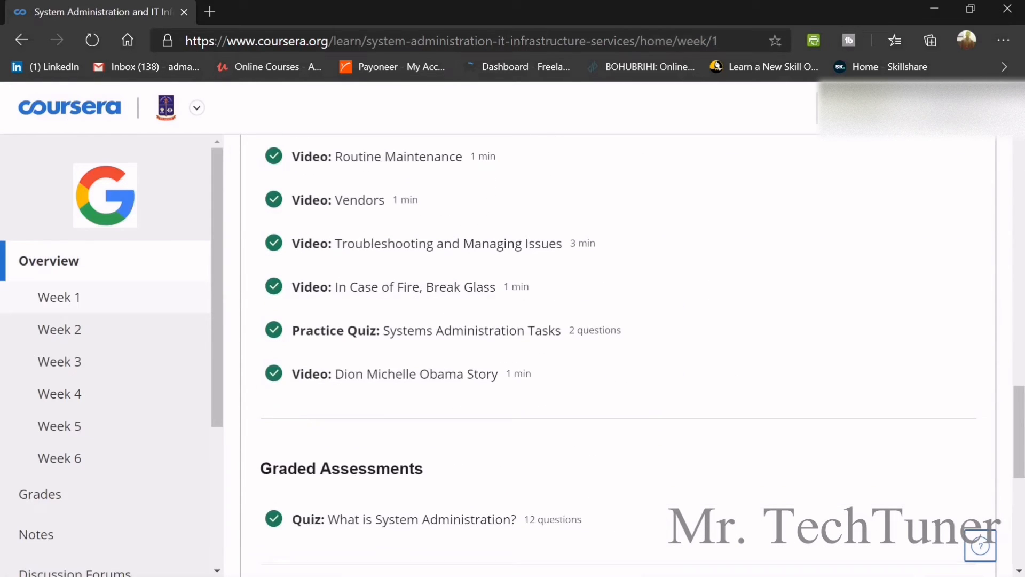
scroll(down, 3)
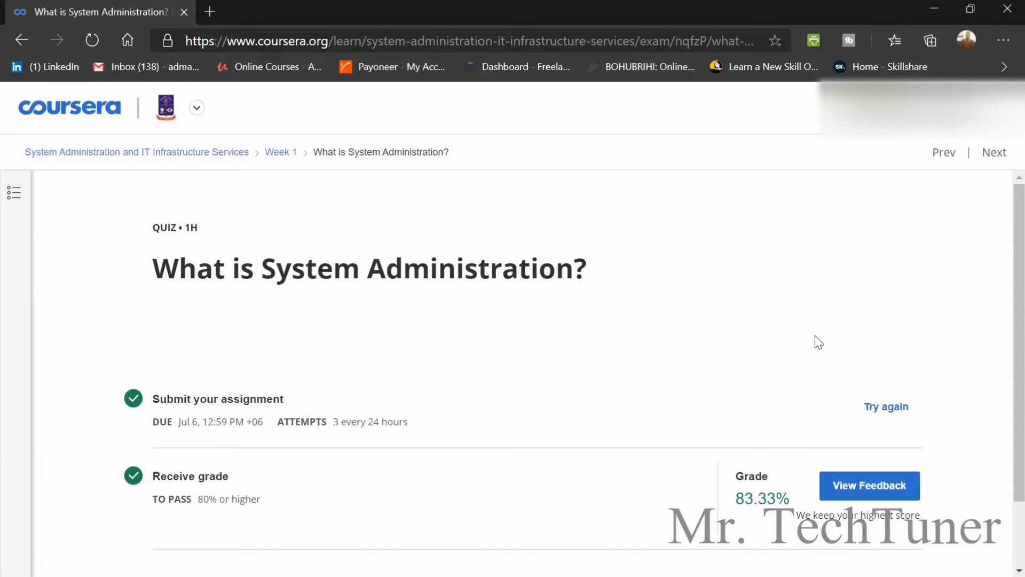
click(886, 406)
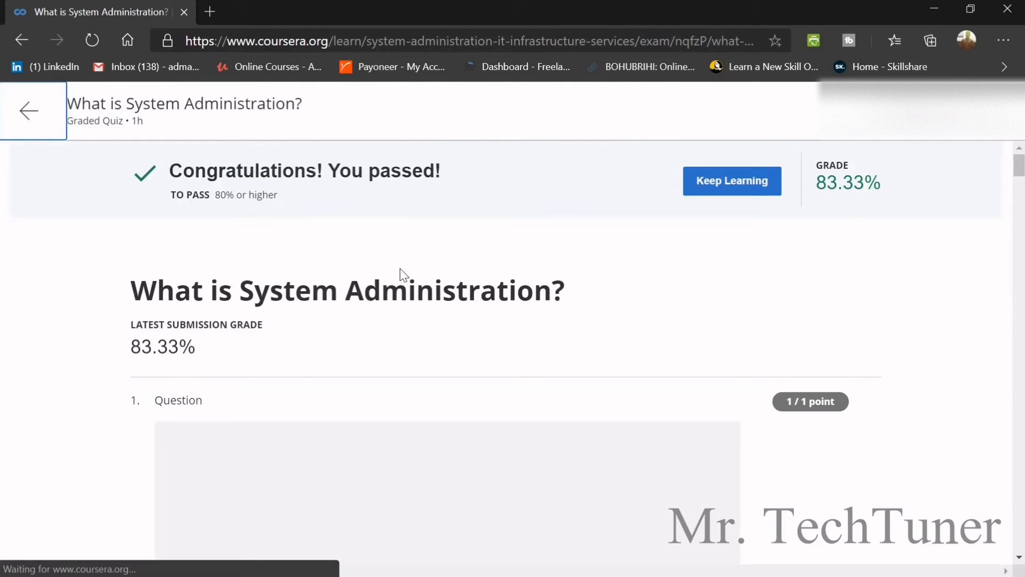
scroll(down, 3)
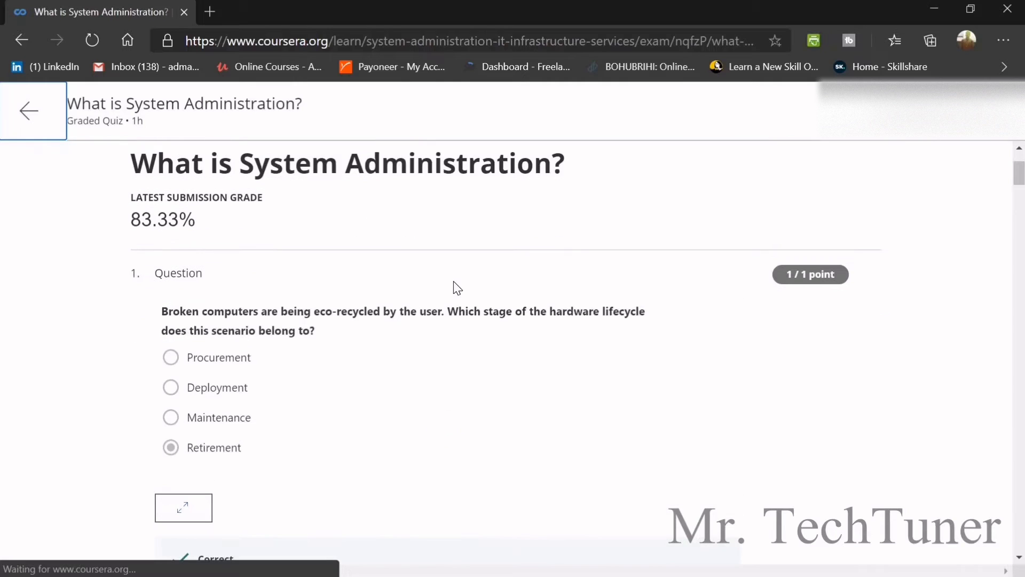
scroll(down, 3)
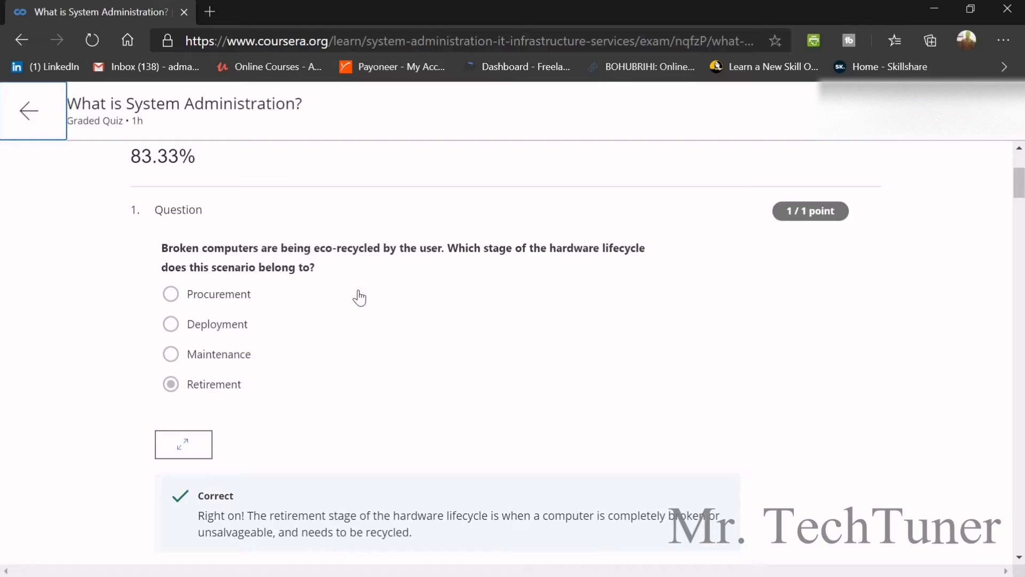
Review graded questions 1–5 as correct in the 83.33% quiz feedback.
scroll(down, 3)
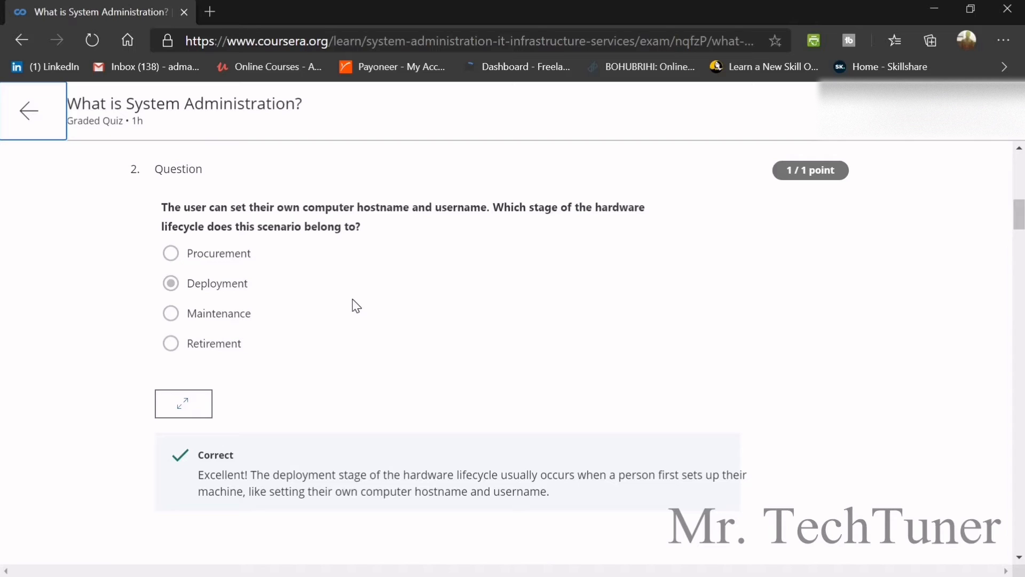
scroll(down, 3)
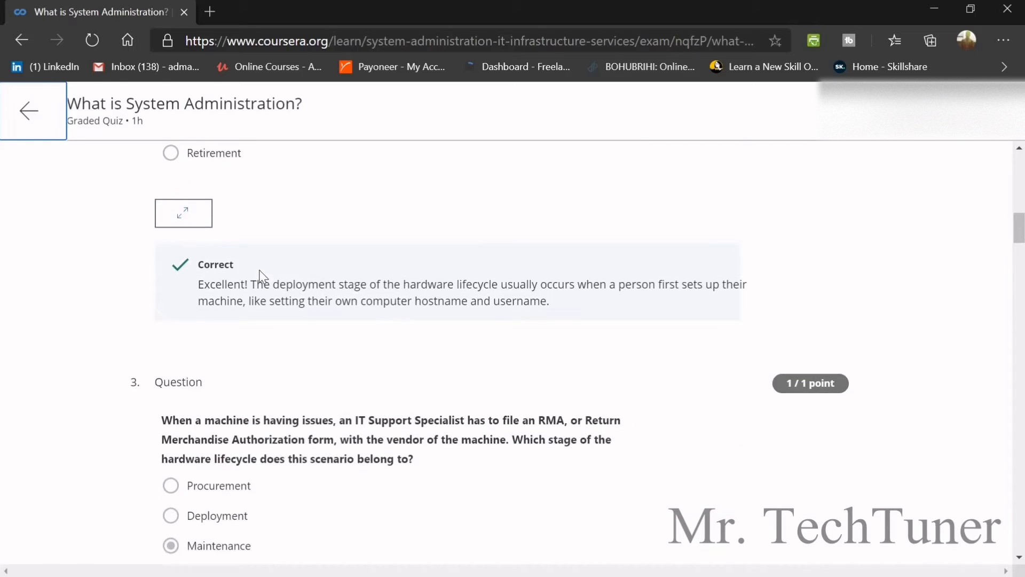
scroll(down, 3)
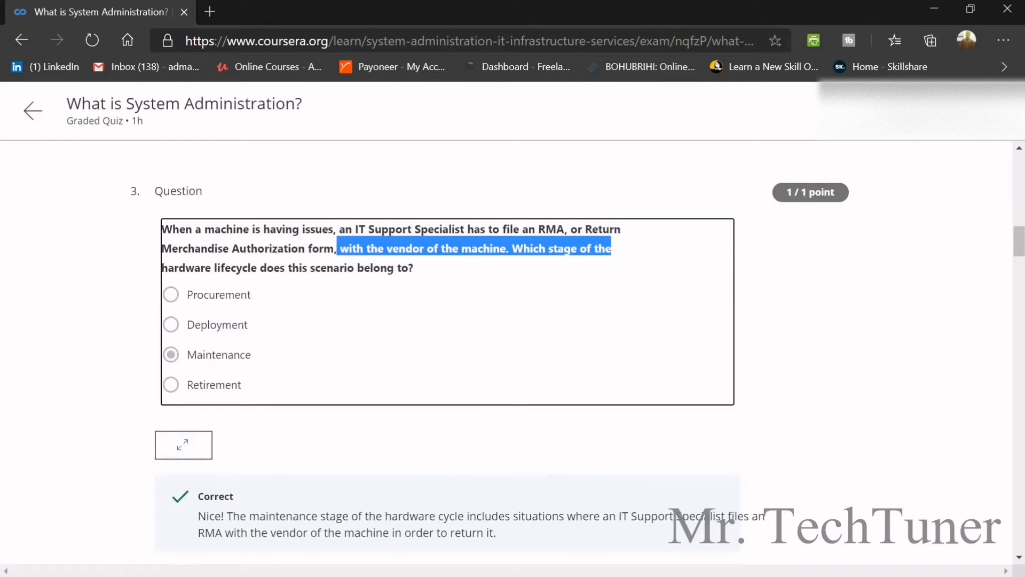
mouse_move(216, 359)
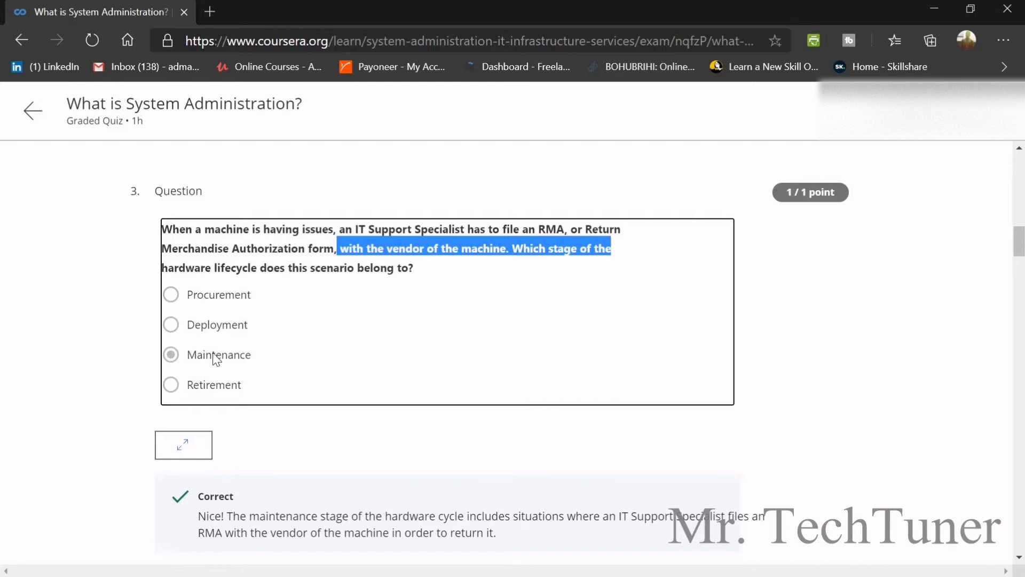
scroll(down, 3)
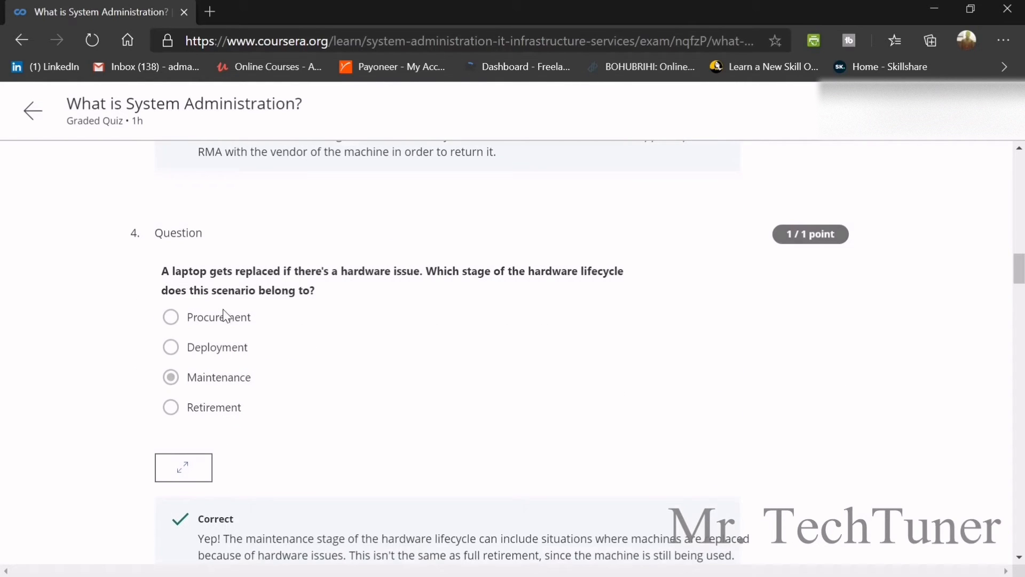
scroll(down, 3)
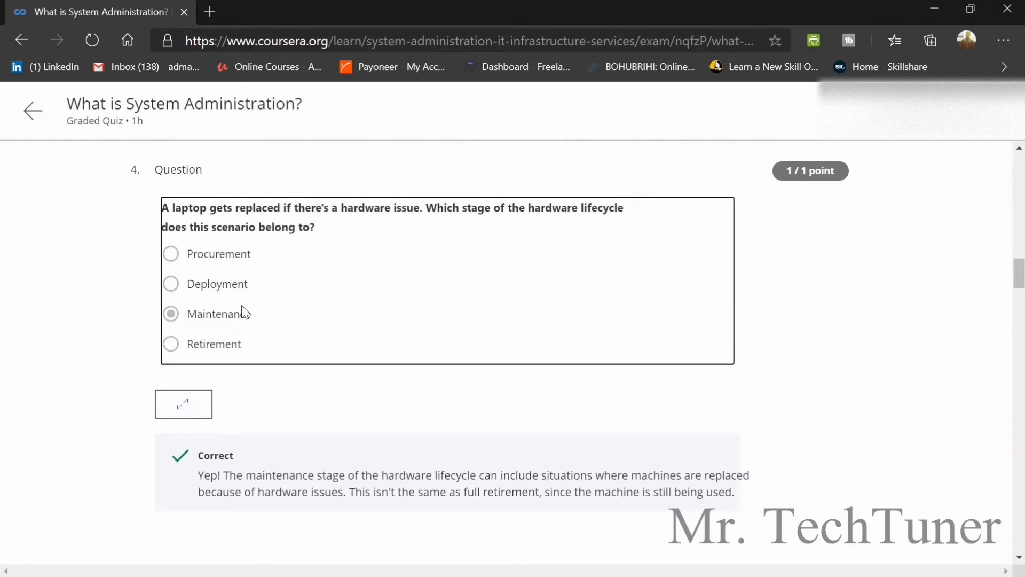
scroll(down, 3)
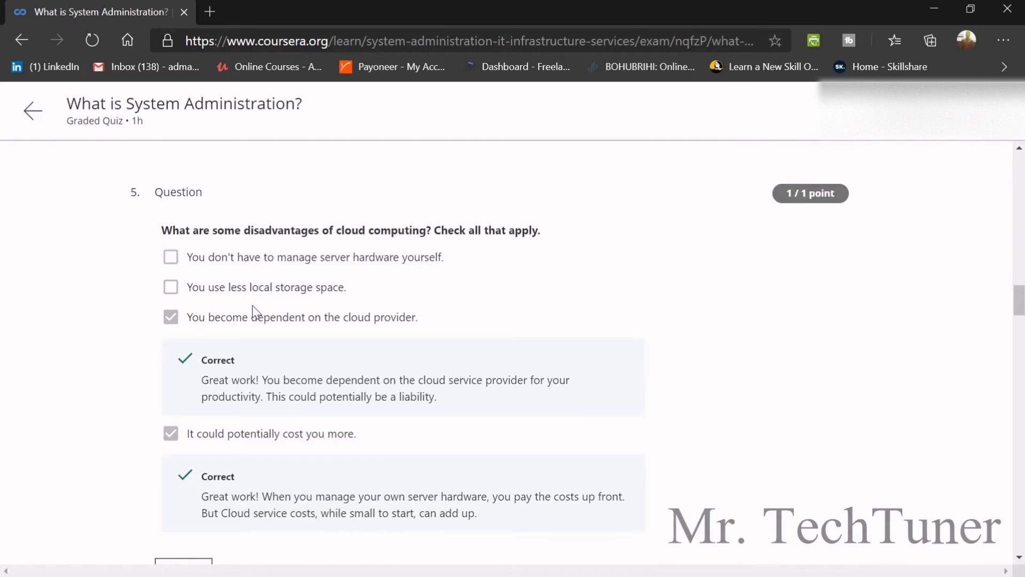
scroll(down, 3)
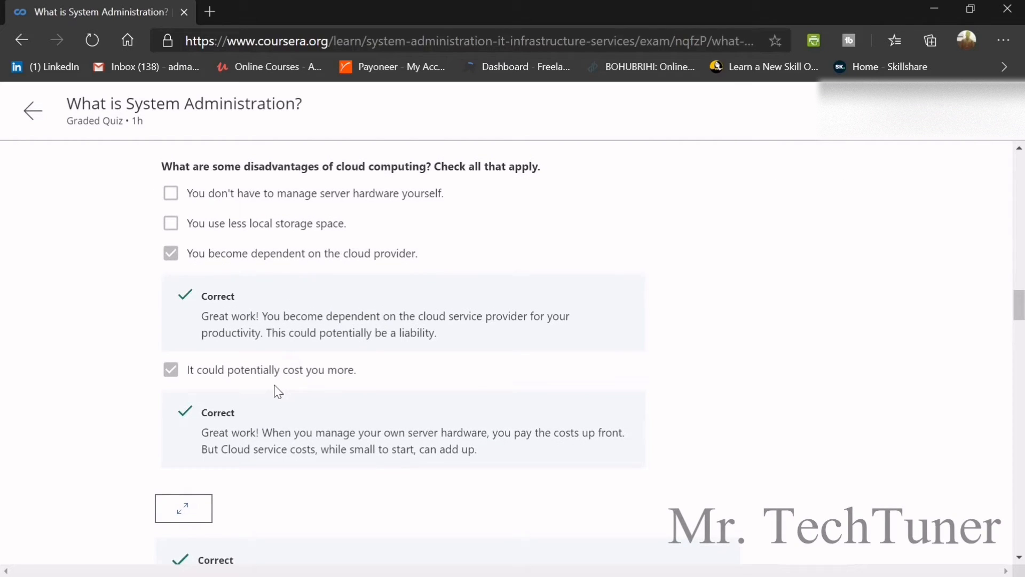
mouse_move(229, 274)
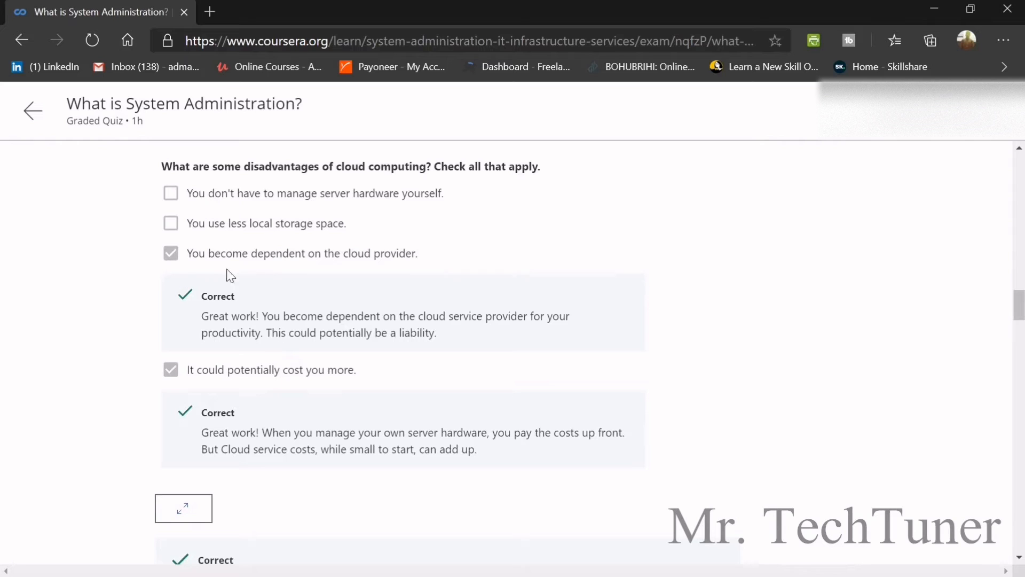
scroll(down, 3)
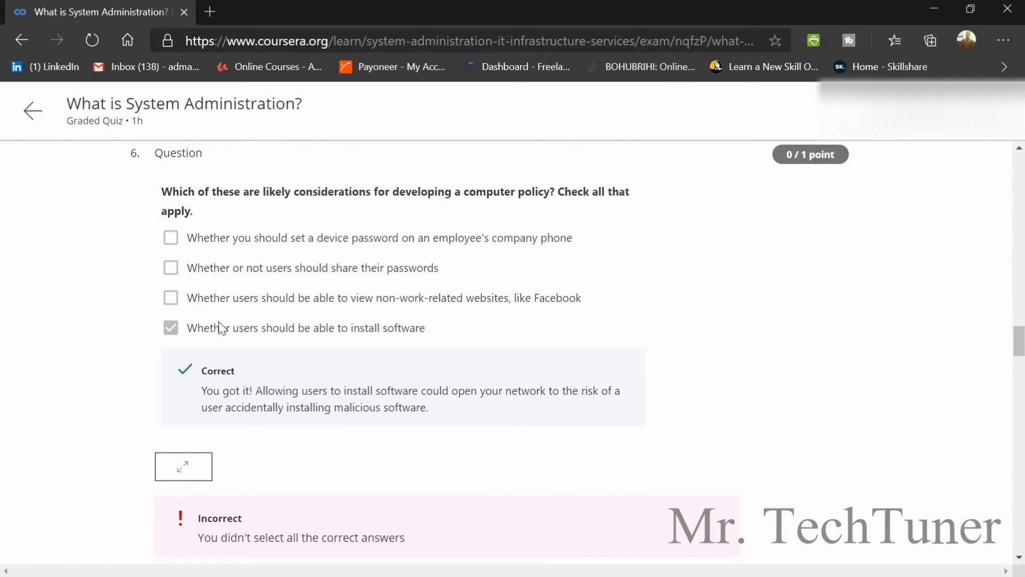
mouse_move(236, 343)
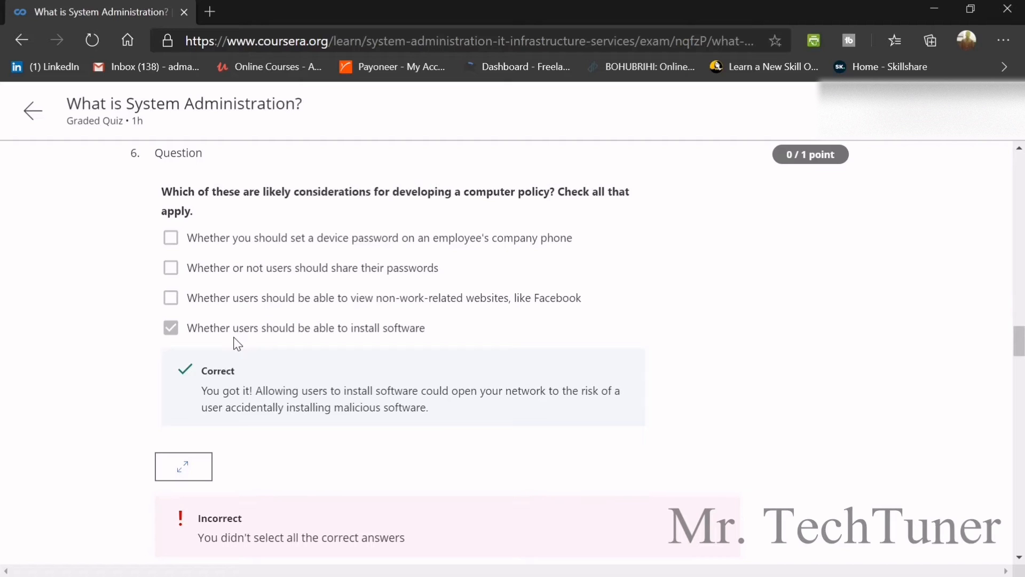
mouse_move(311, 241)
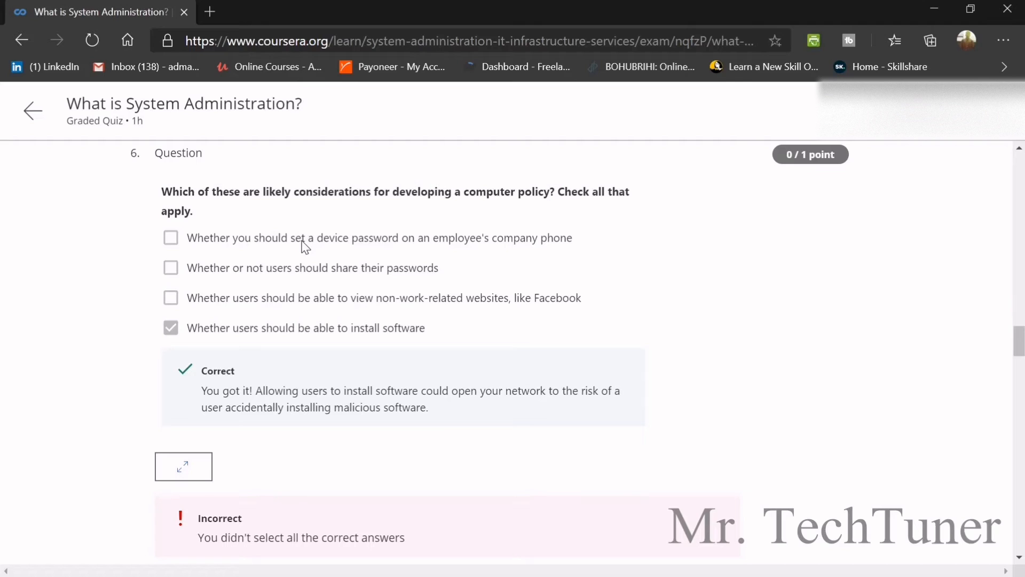
mouse_move(311, 273)
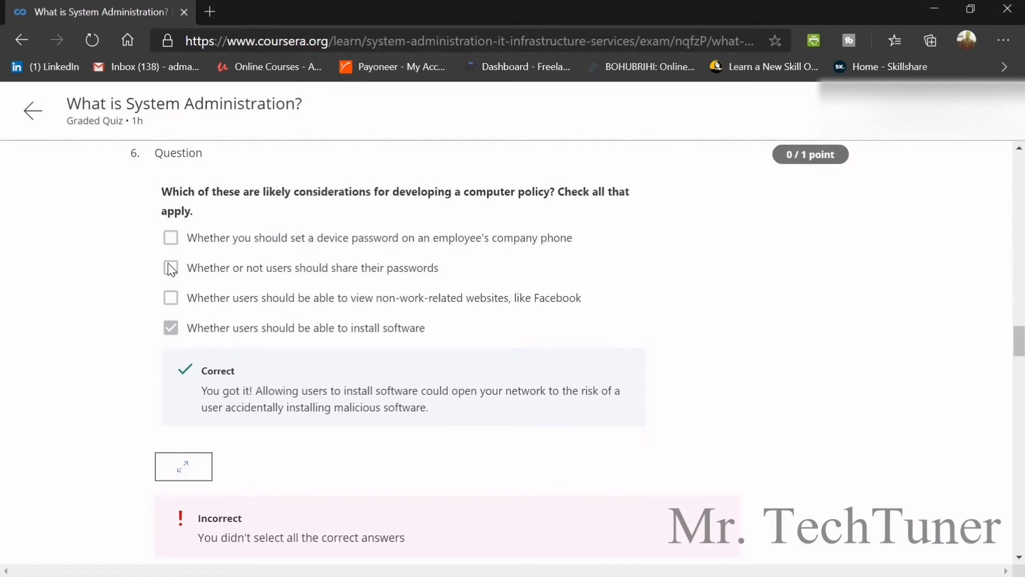
scroll(down, 3)
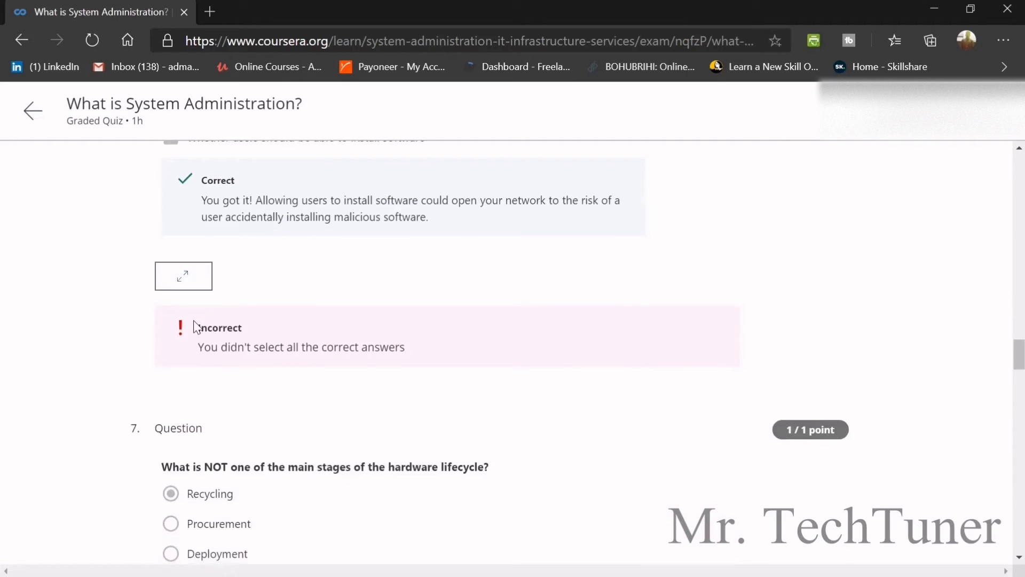
scroll(down, 3)
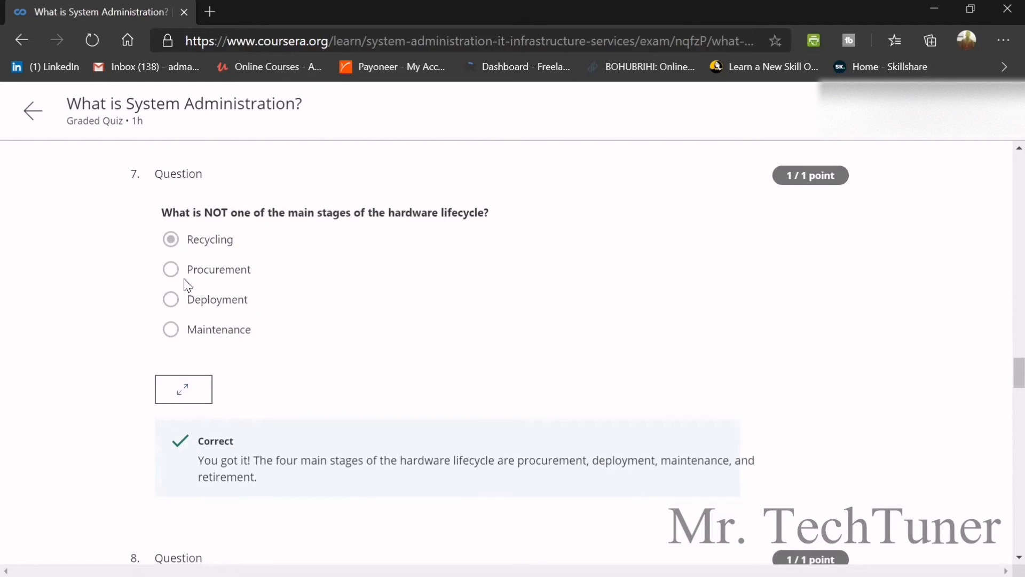
mouse_move(204, 253)
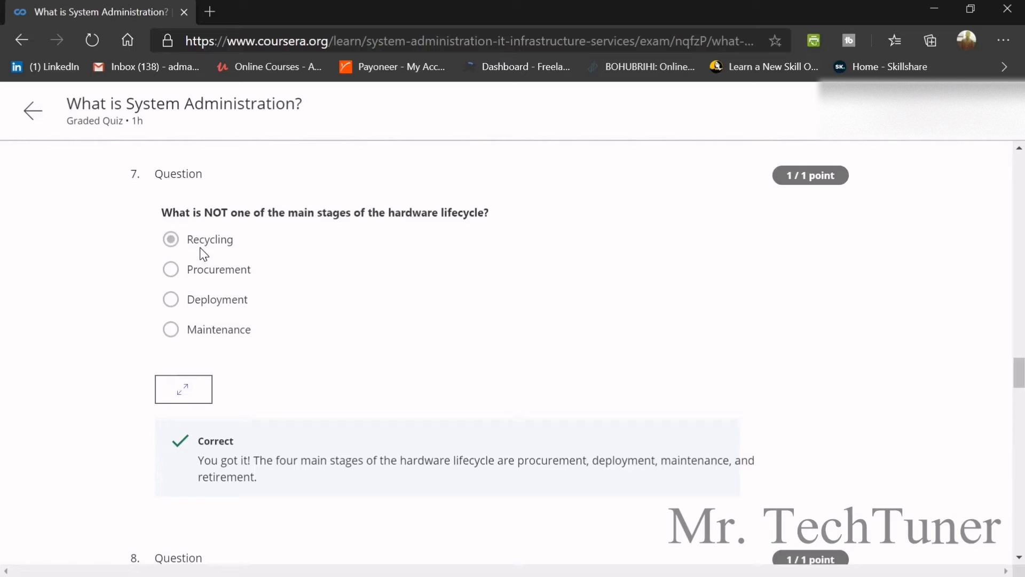
scroll(down, 3)
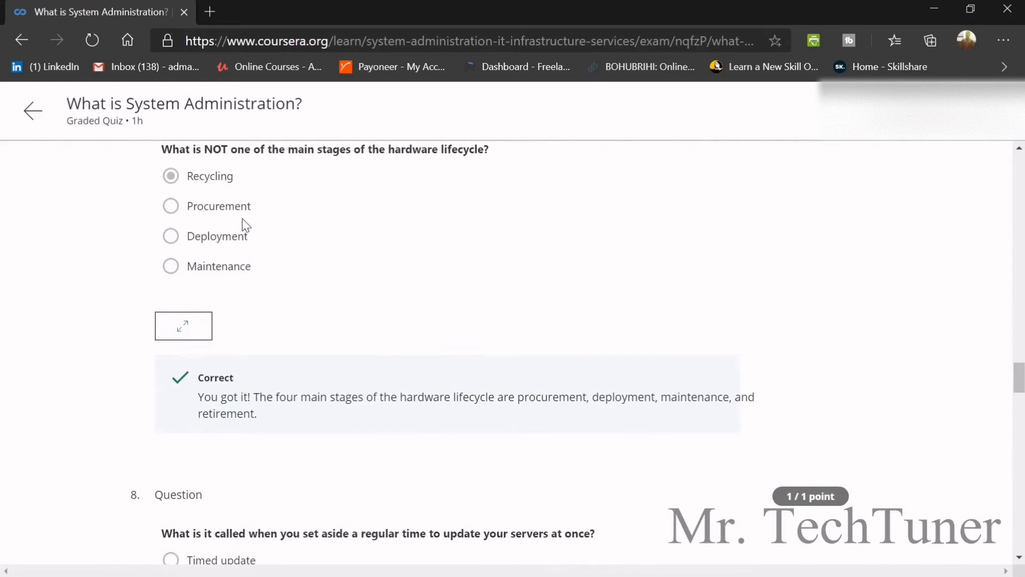
scroll(down, 3)
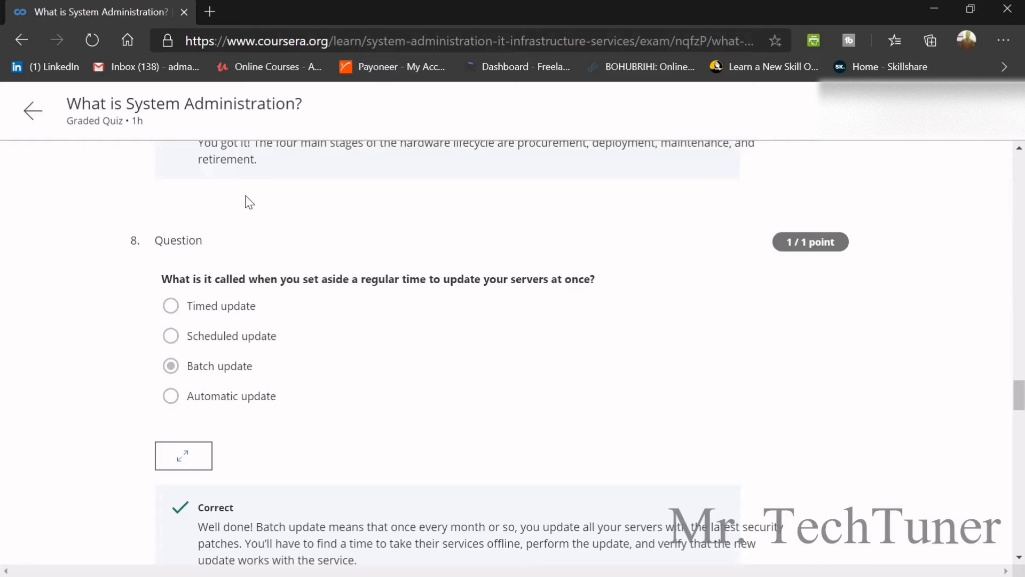
mouse_move(353, 201)
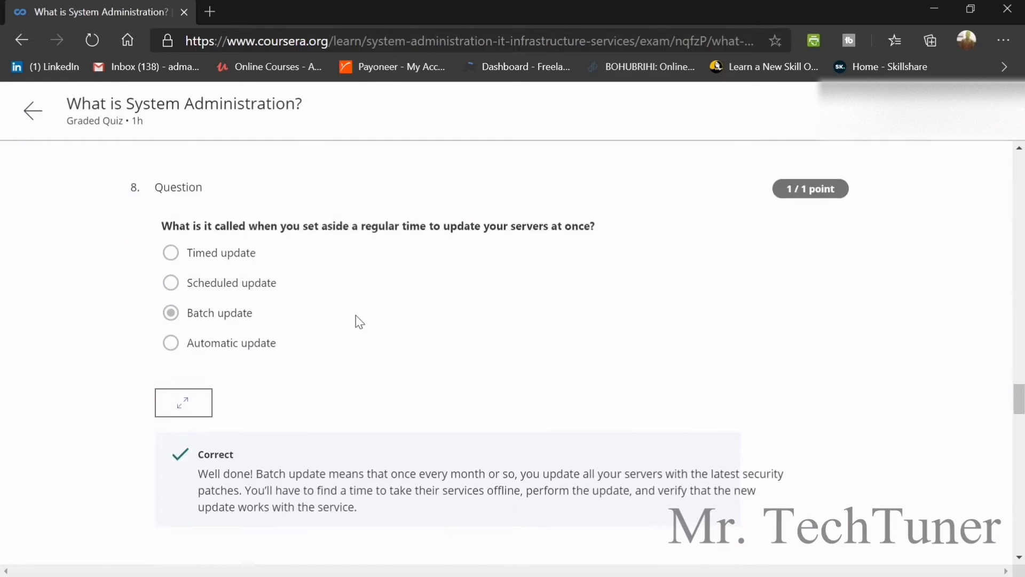
scroll(down, 3)
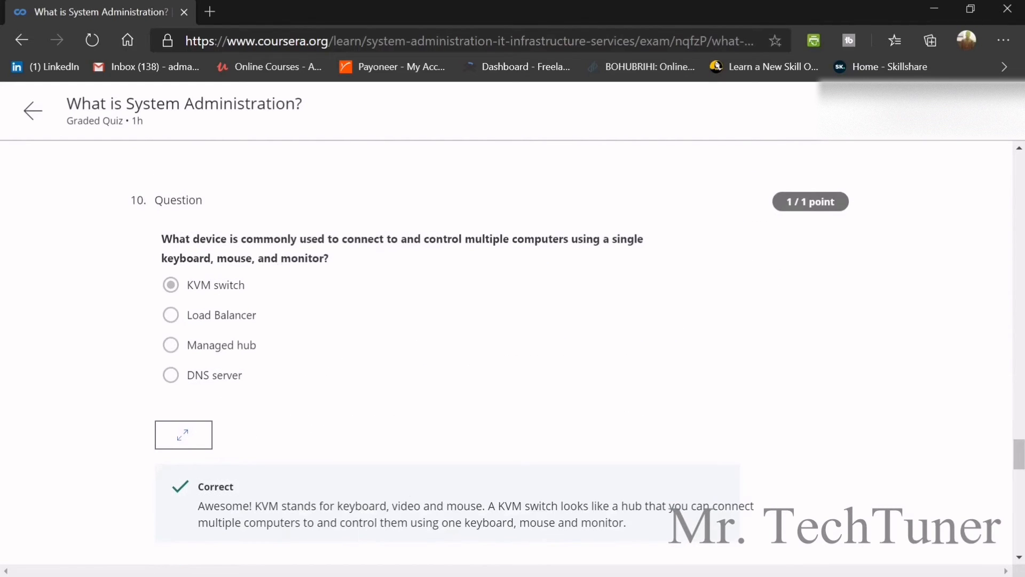
mouse_move(271, 254)
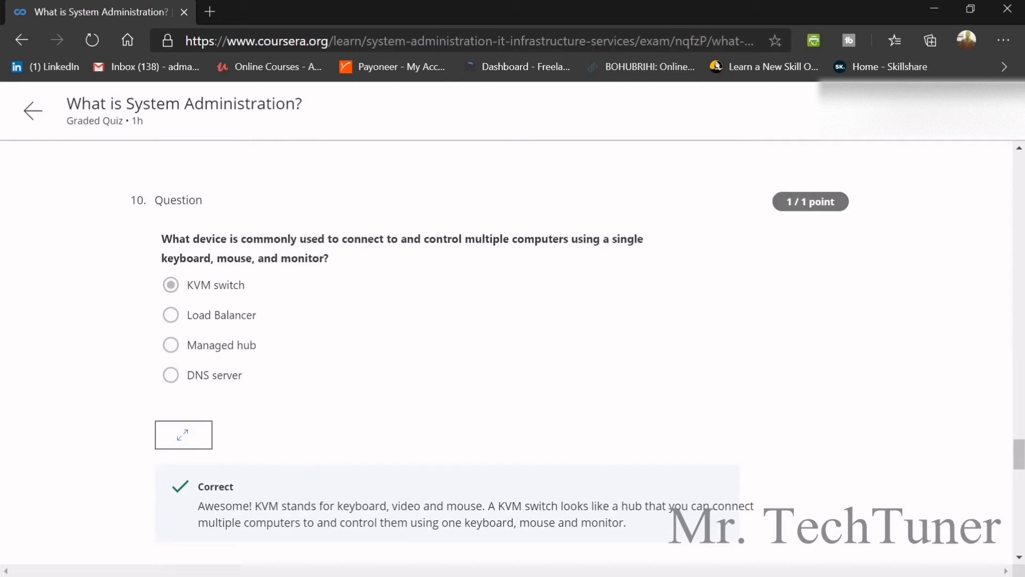
scroll(down, 3)
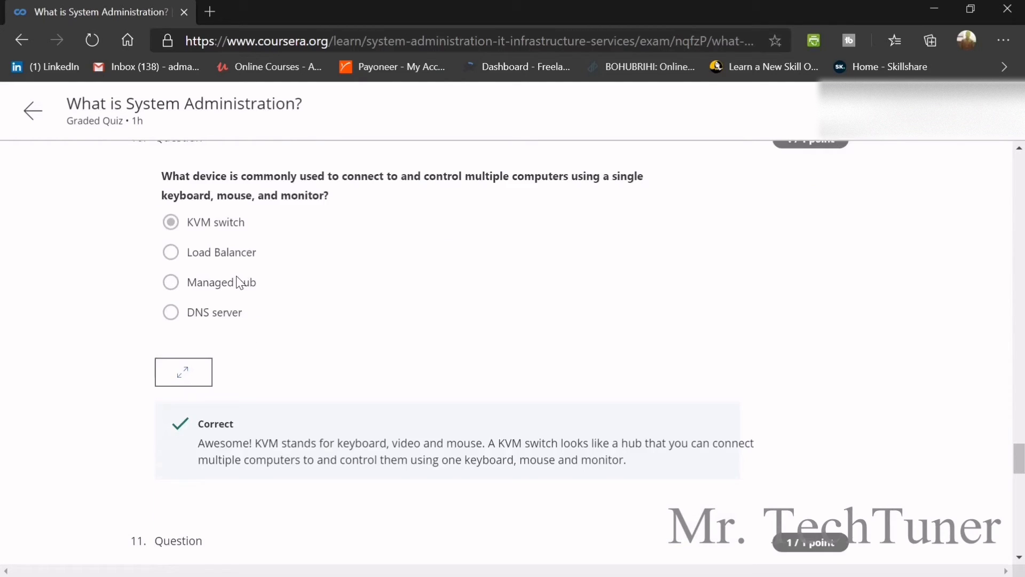
scroll(down, 3)
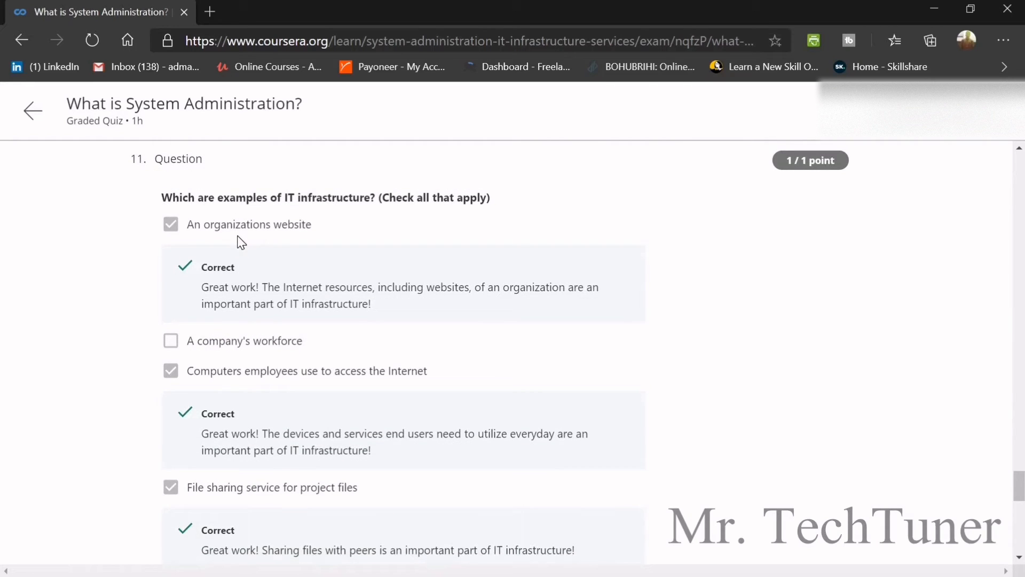
mouse_move(271, 234)
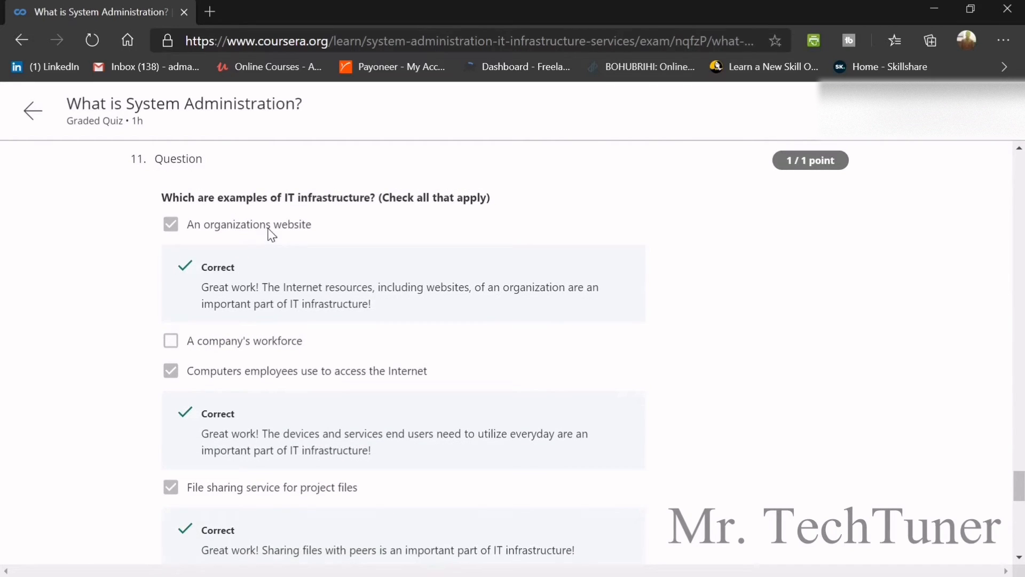
Review questions 11 and 12, noting question 12 scored 0/1, and reach the quiz summary.
scroll(down, 3)
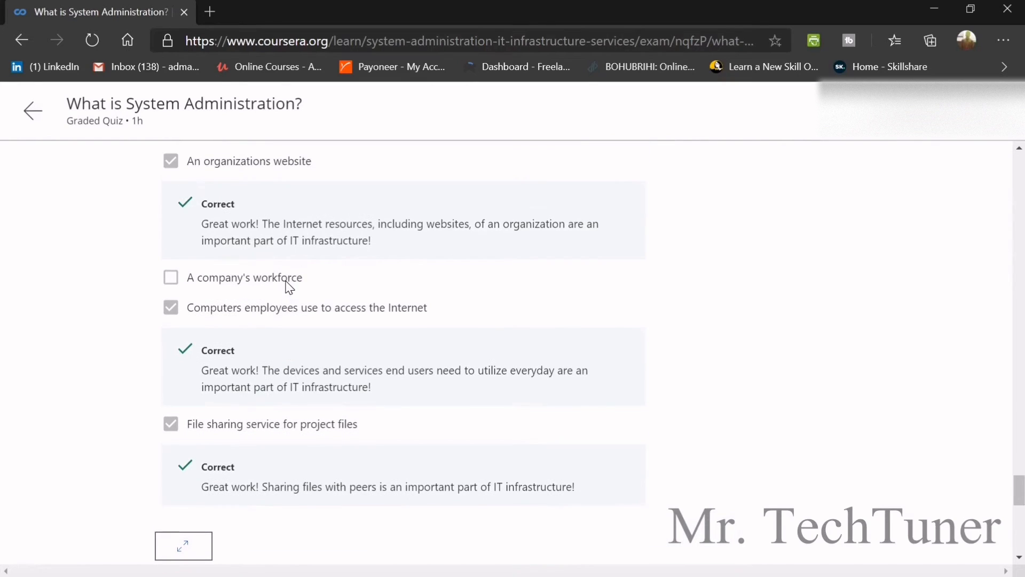
scroll(down, 3)
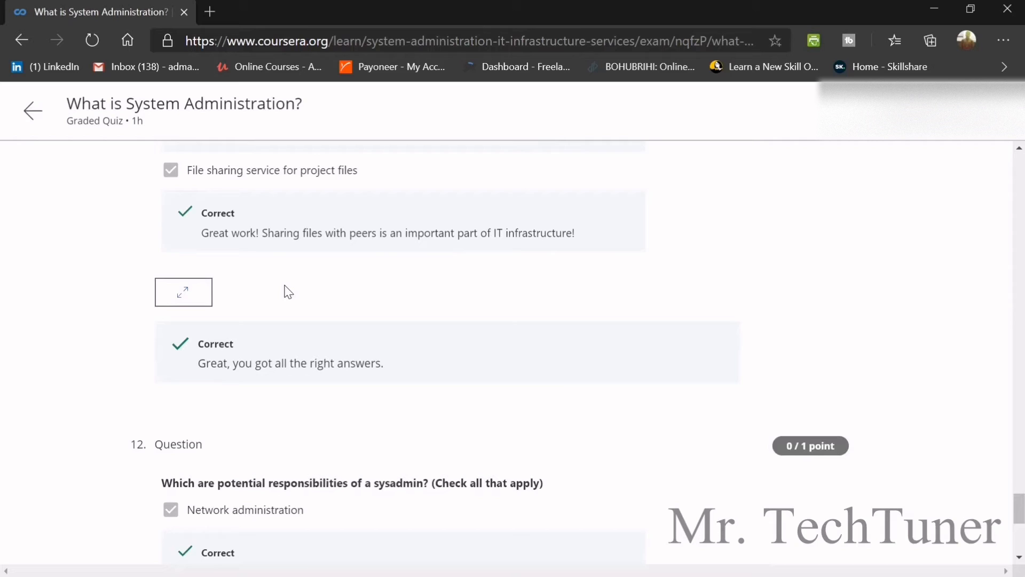
scroll(down, 3)
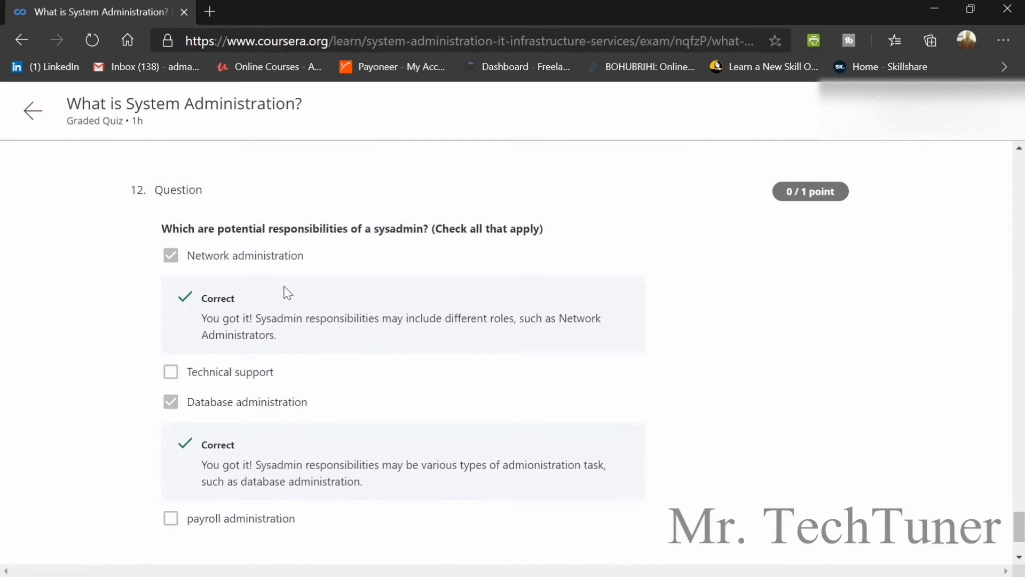
scroll(down, 3)
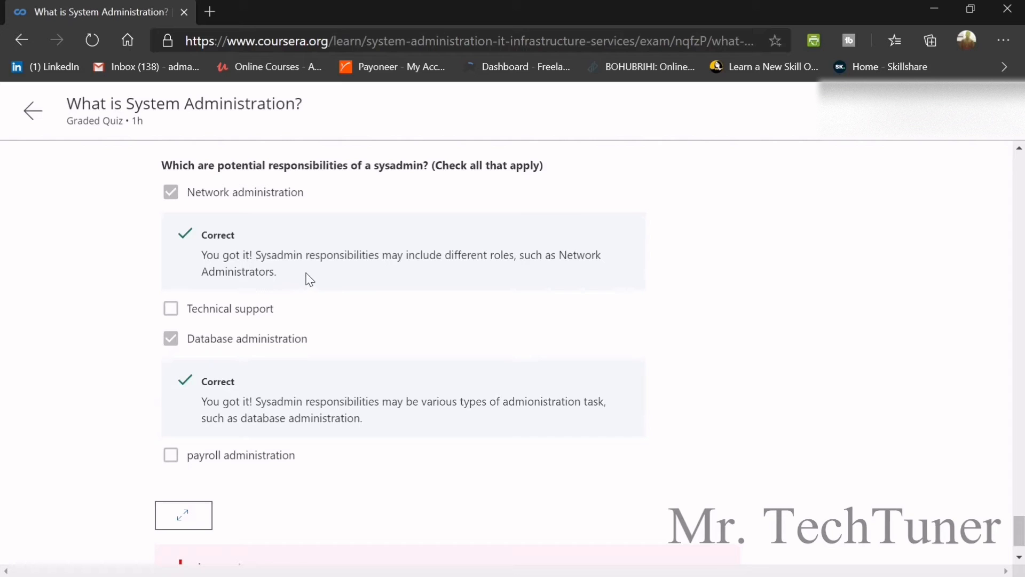
scroll(down, 3)
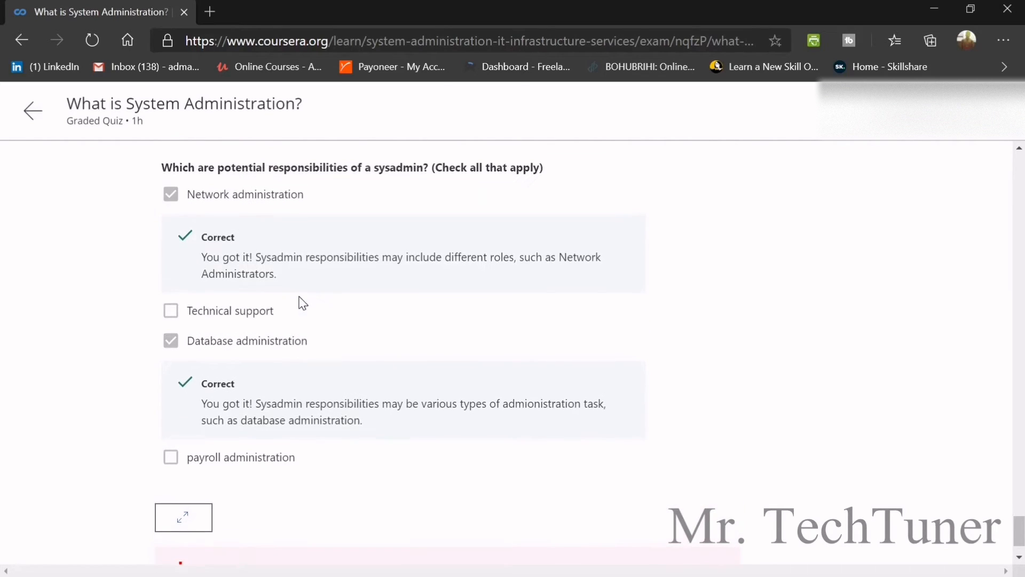
scroll(down, 3)
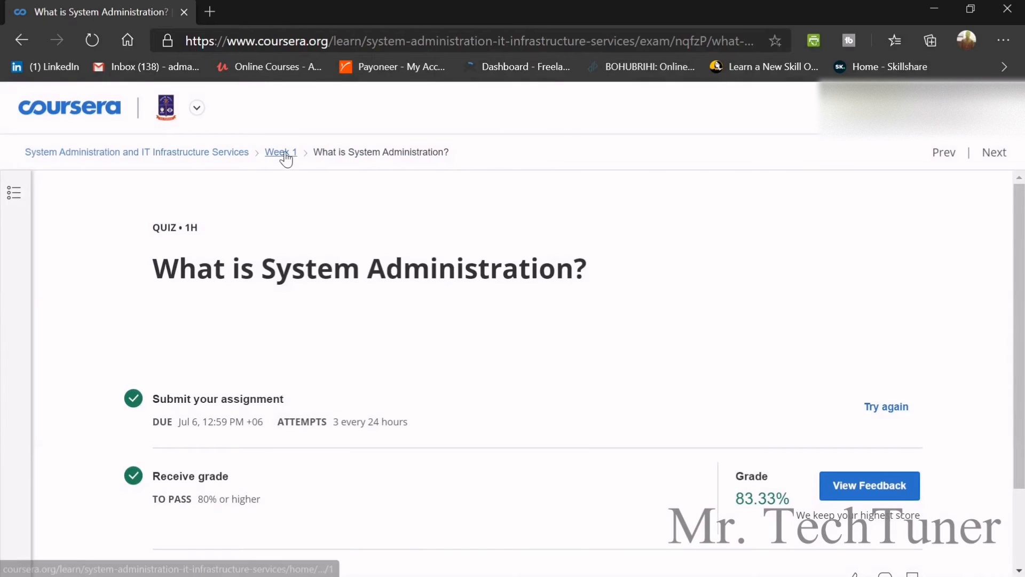
Return to Week 1 and resume the optional Qwiklabs Assessment: Production and Test.
click(280, 152)
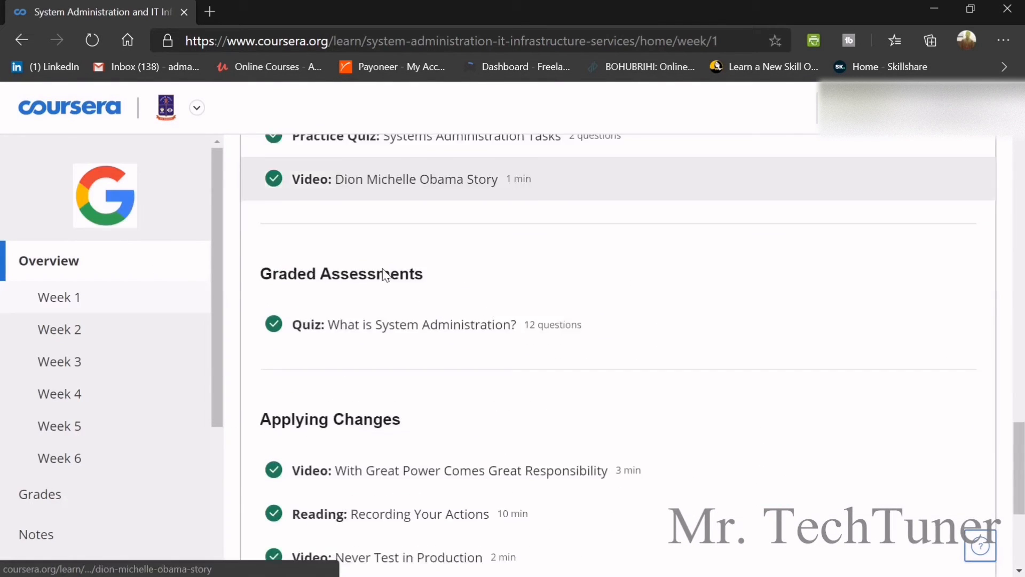
scroll(down, 3)
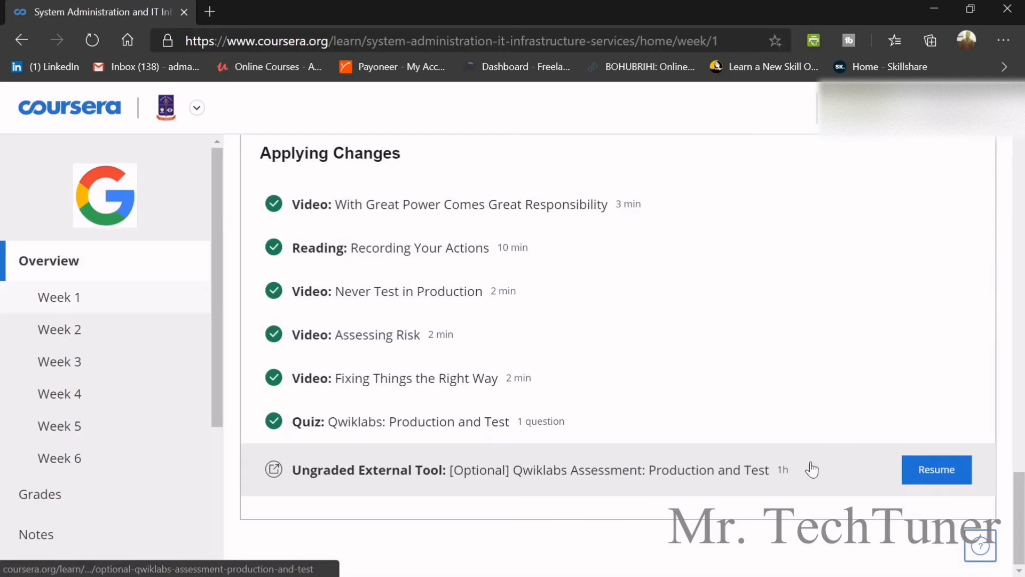
click(936, 469)
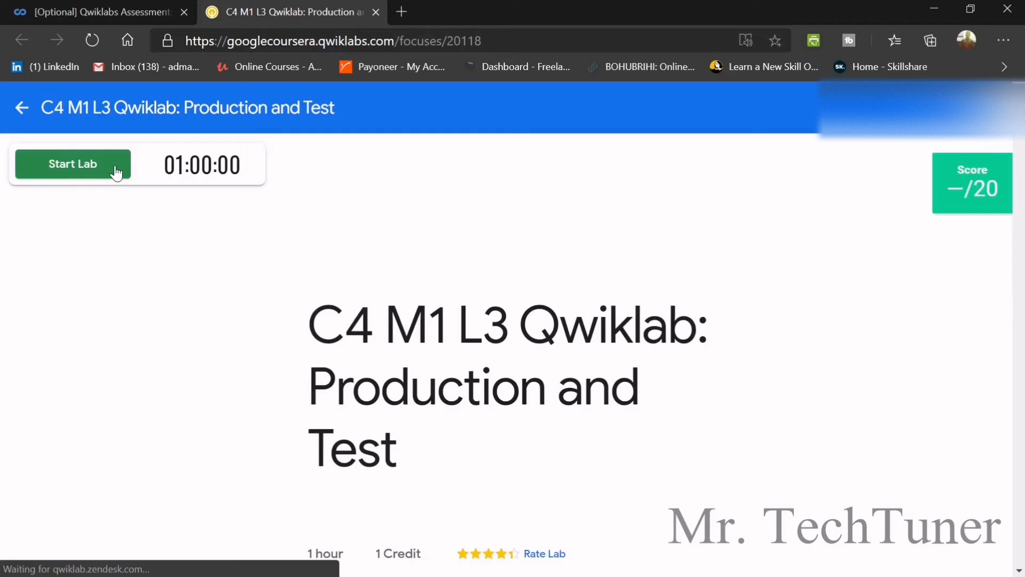
Start the lab, download the PPK private key, and launch PuTTY.
click(72, 163)
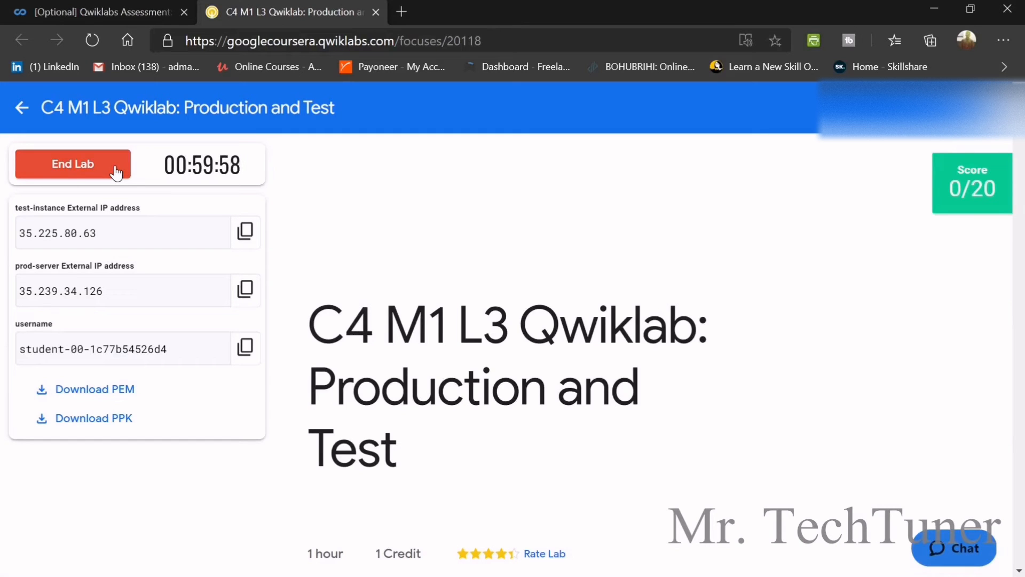
scroll(down, 3)
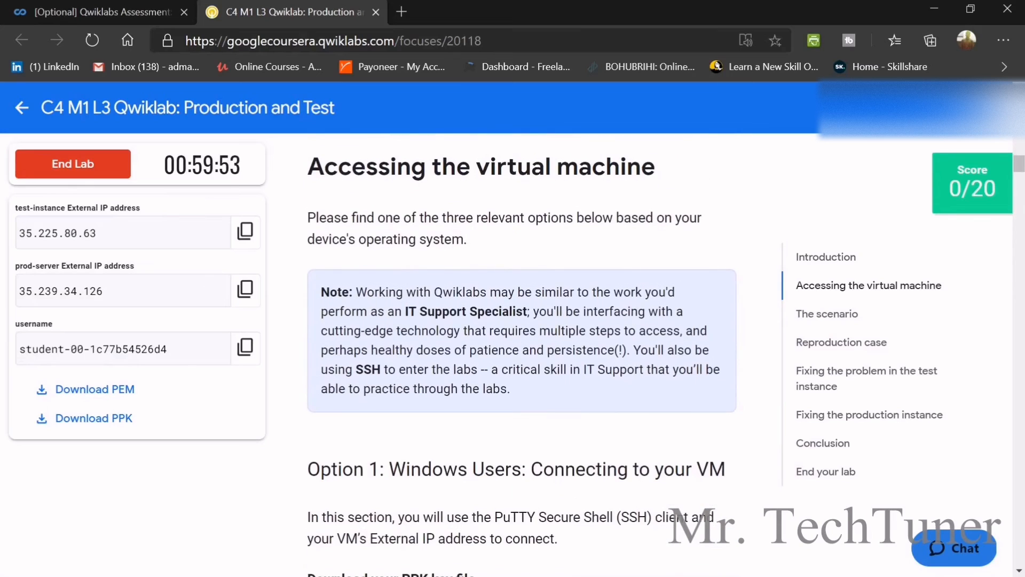
scroll(down, 3)
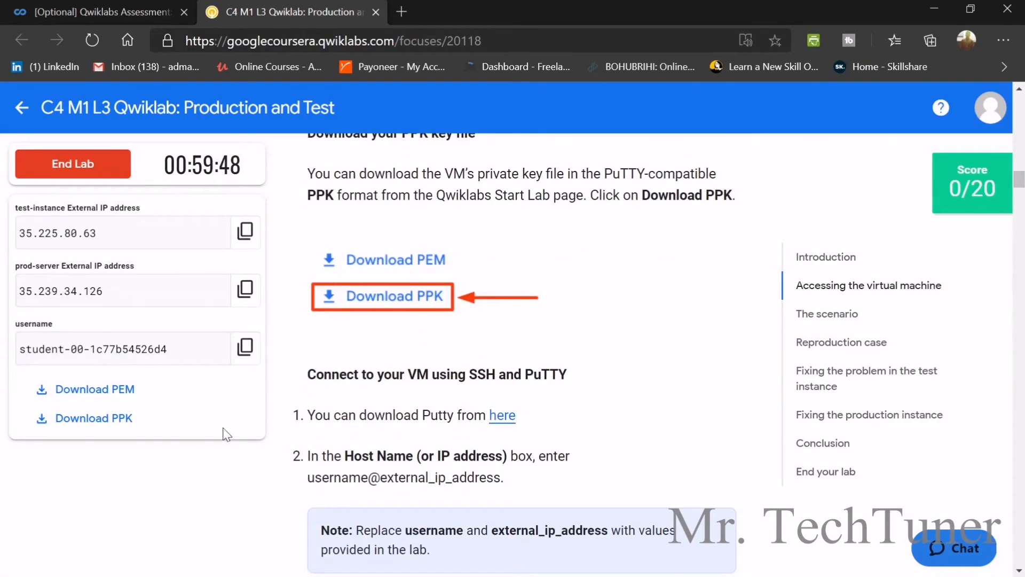
click(93, 418)
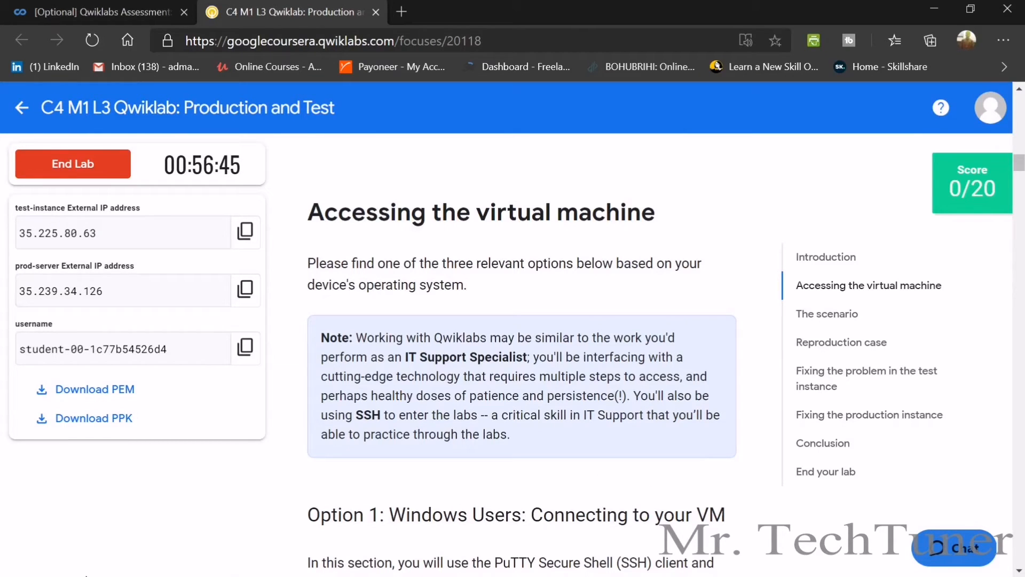
click(44, 565)
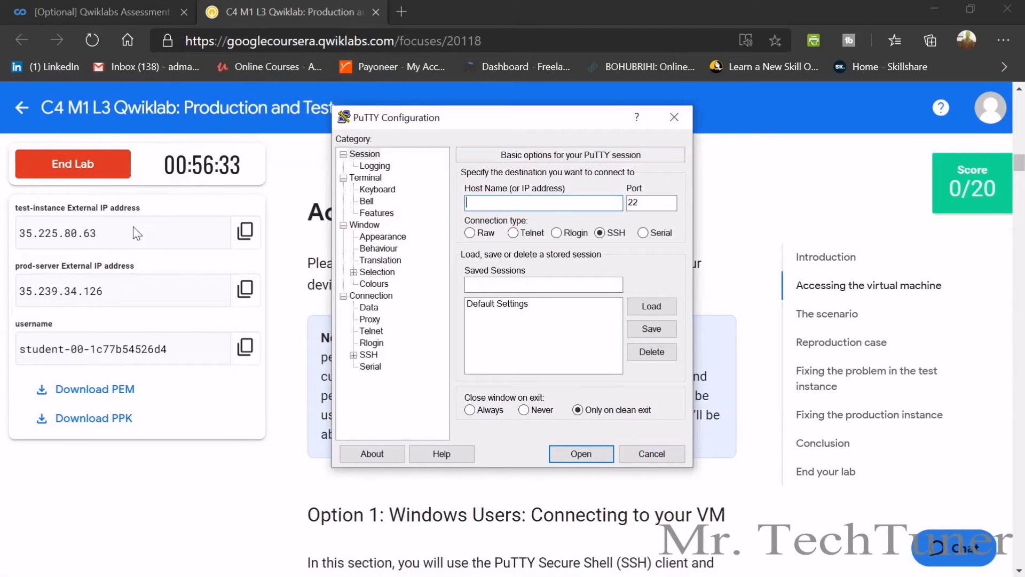
click(245, 349)
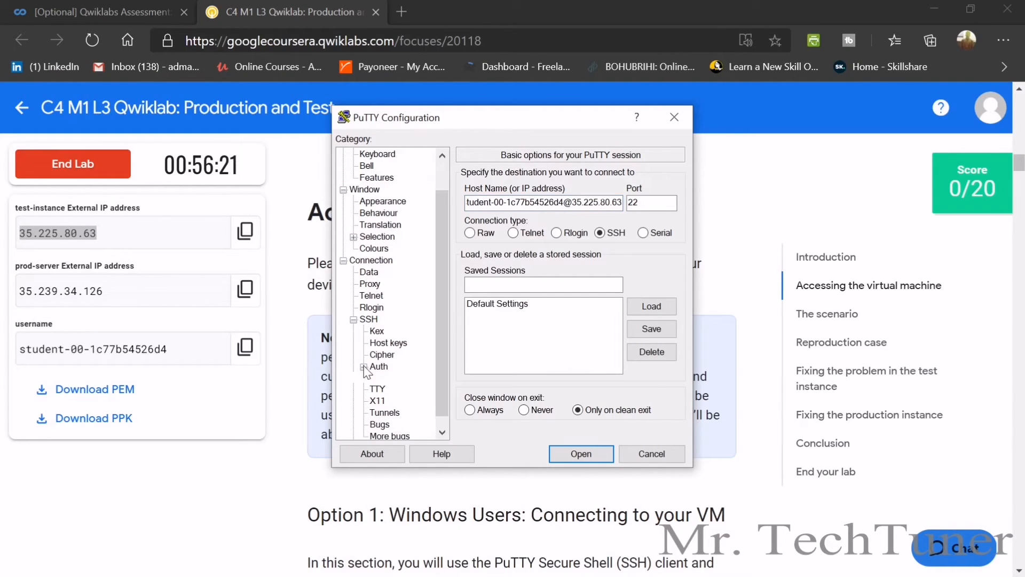
click(378, 366)
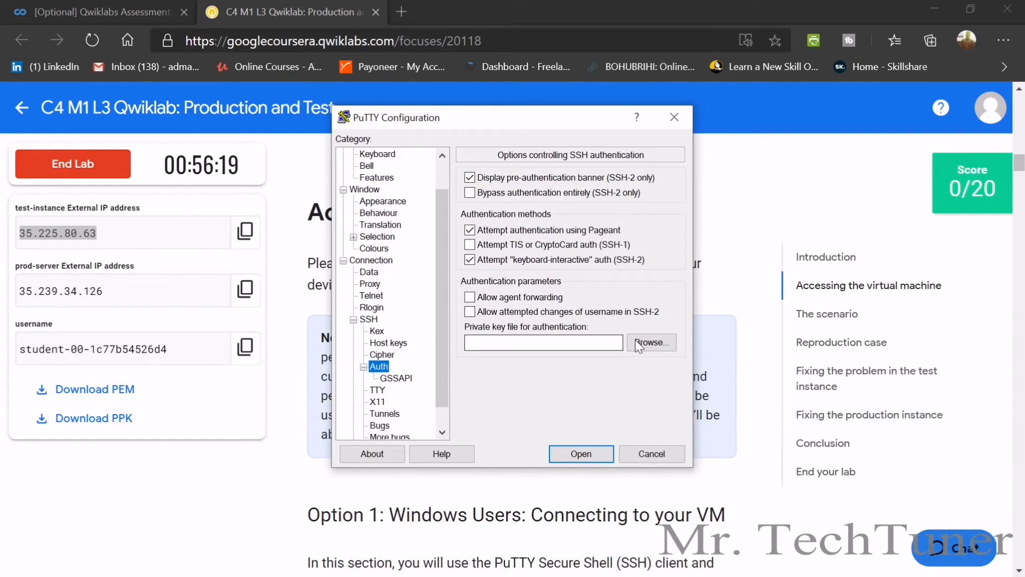
click(650, 343)
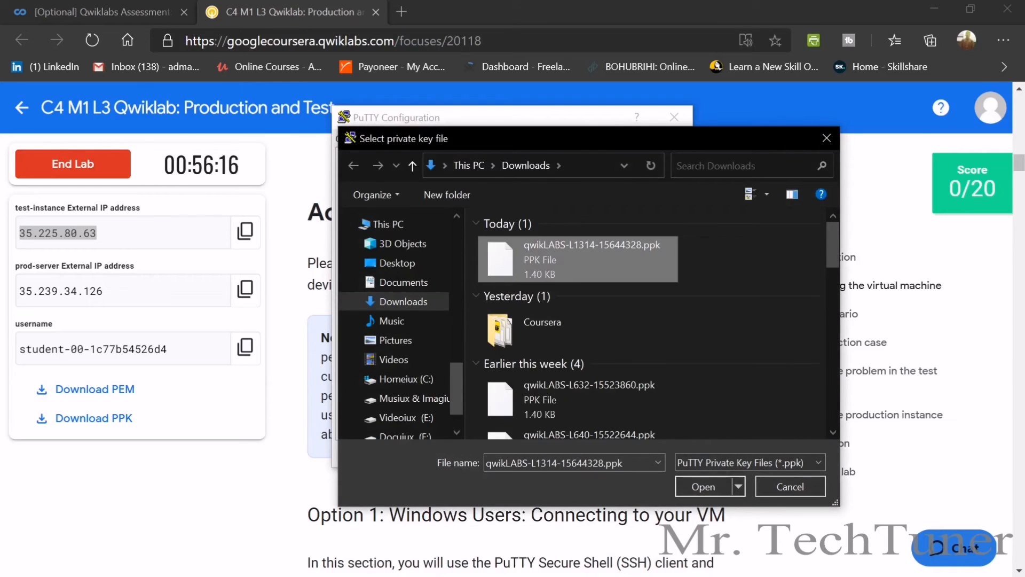
click(704, 486)
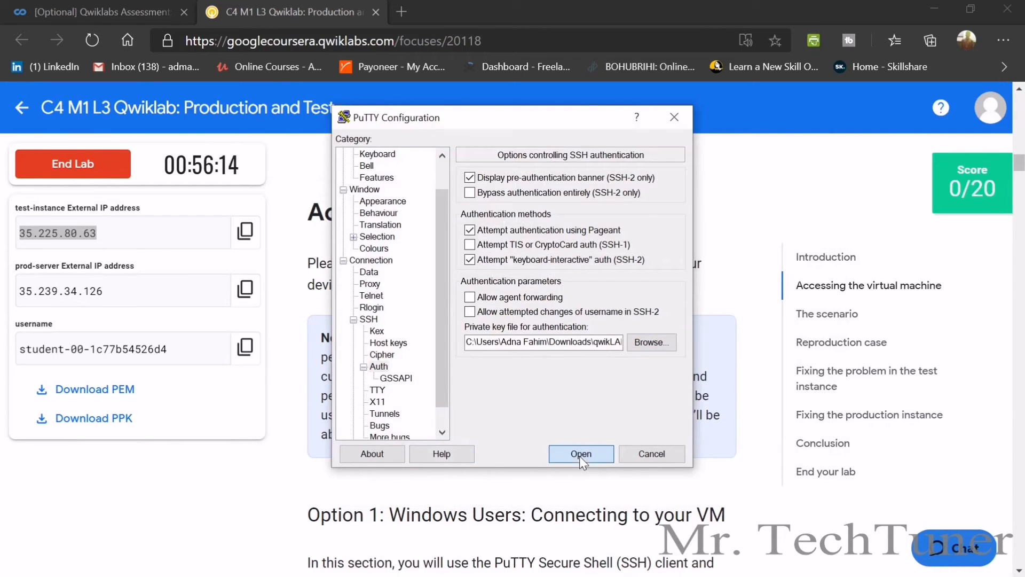
click(580, 454)
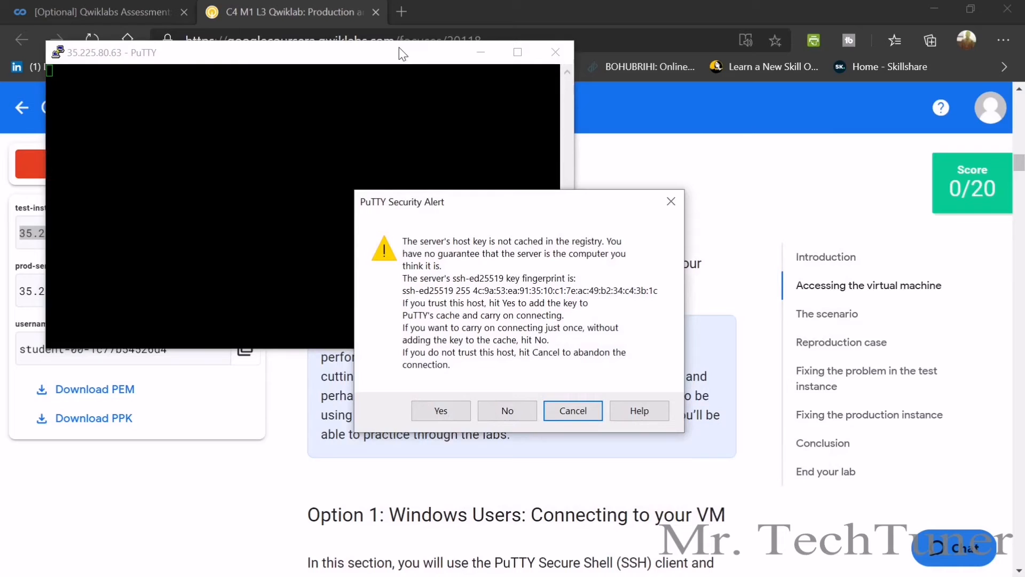
click(440, 411)
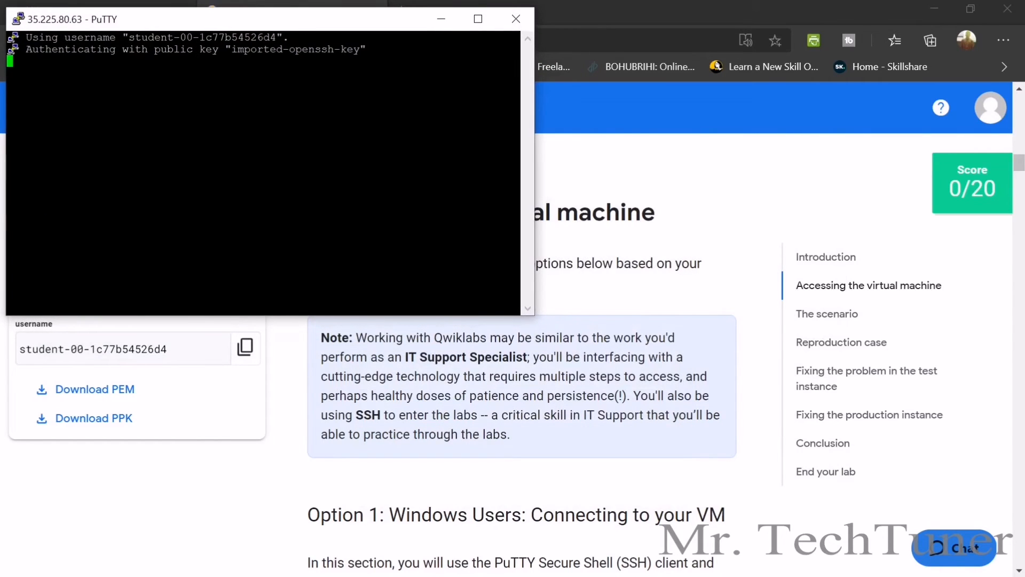
click(12, 565)
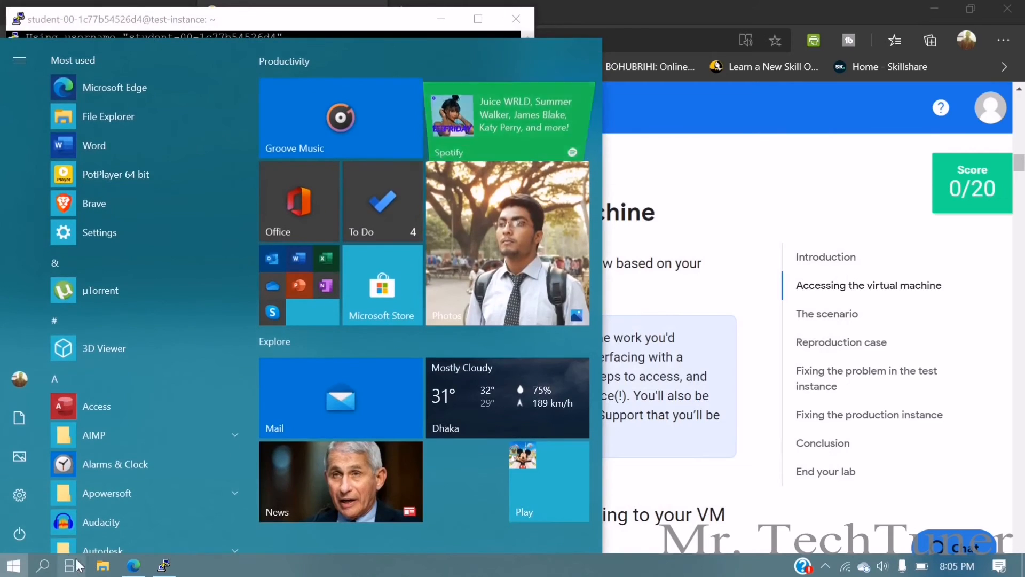
Launch PuTTY and target student-00-1c77b54526d4@ the prod-server external IP.
text(putty)
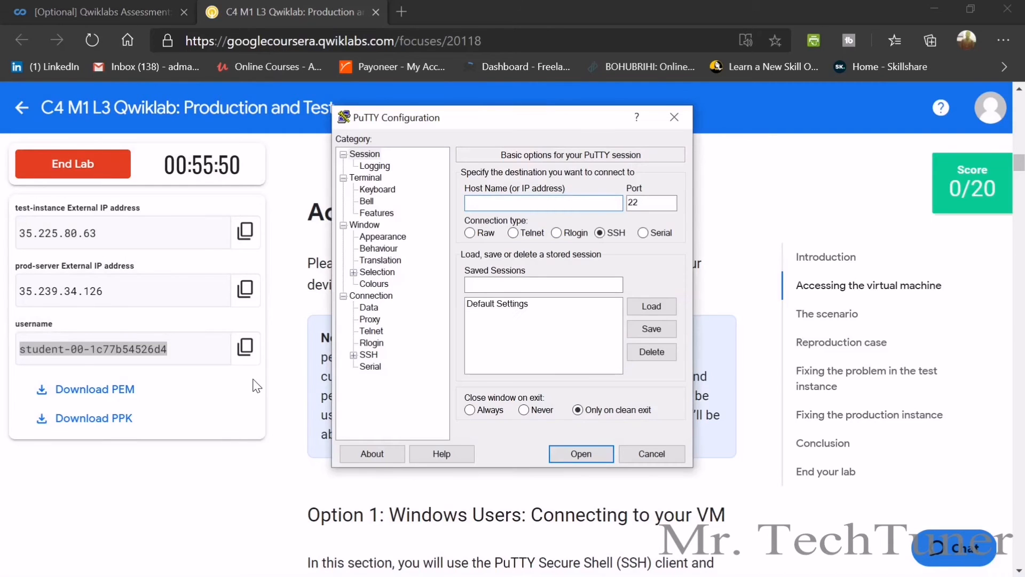
text(student-00-1c77b54526d4@)
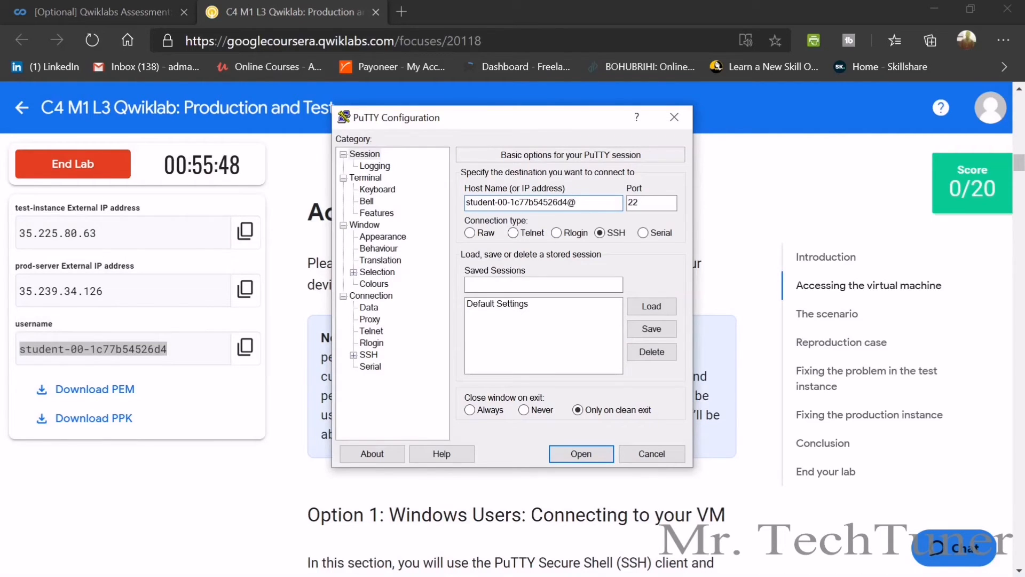
click(246, 290)
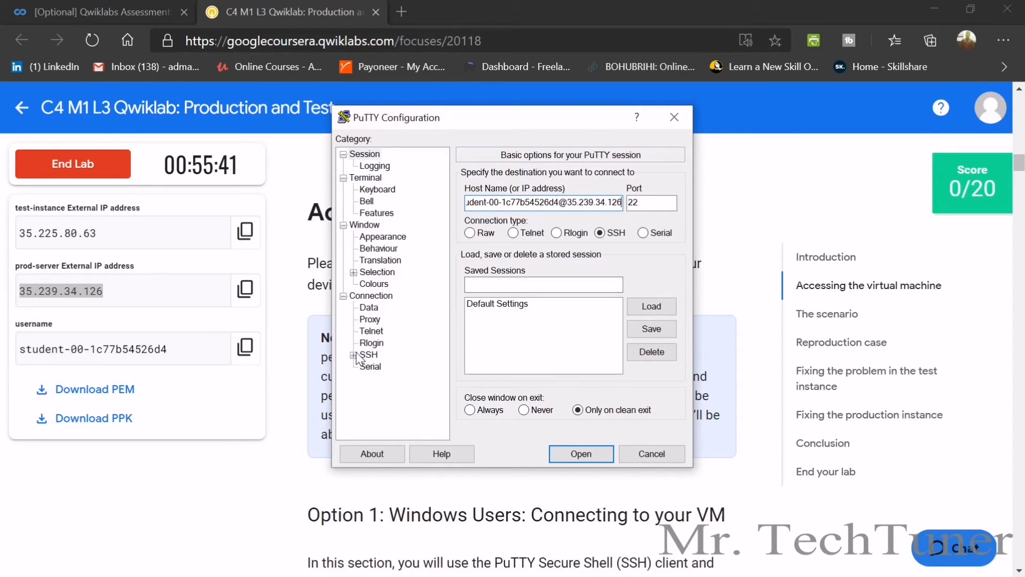
Authenticate with the downloaded .ppk key and connect, trusting the prod-server host key.
click(379, 366)
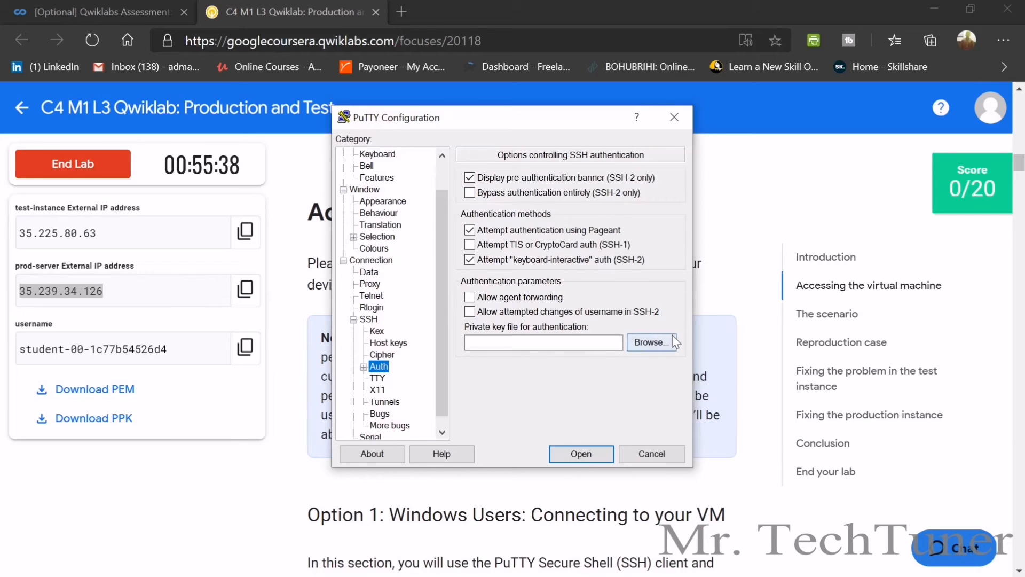
click(650, 342)
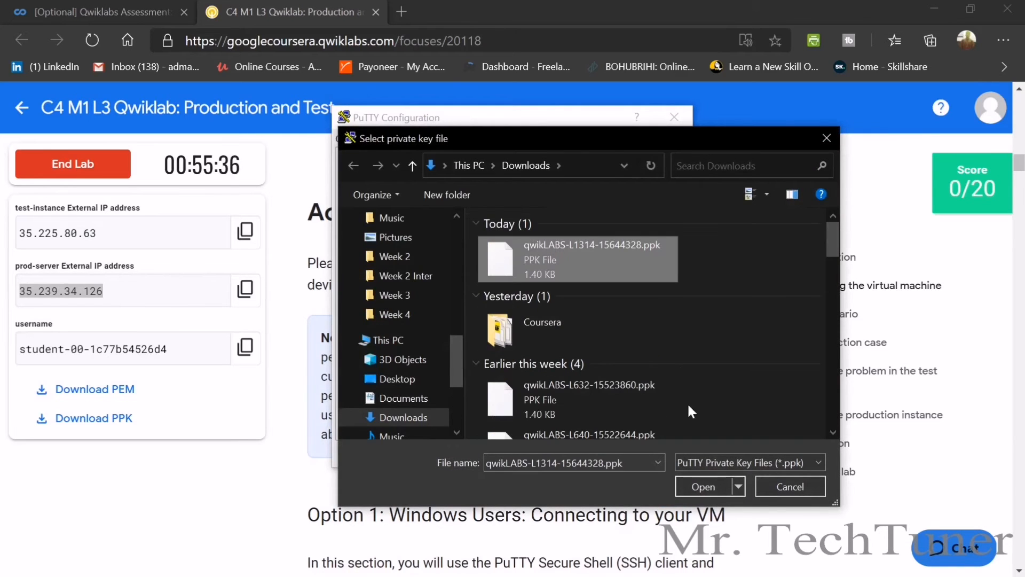
click(704, 486)
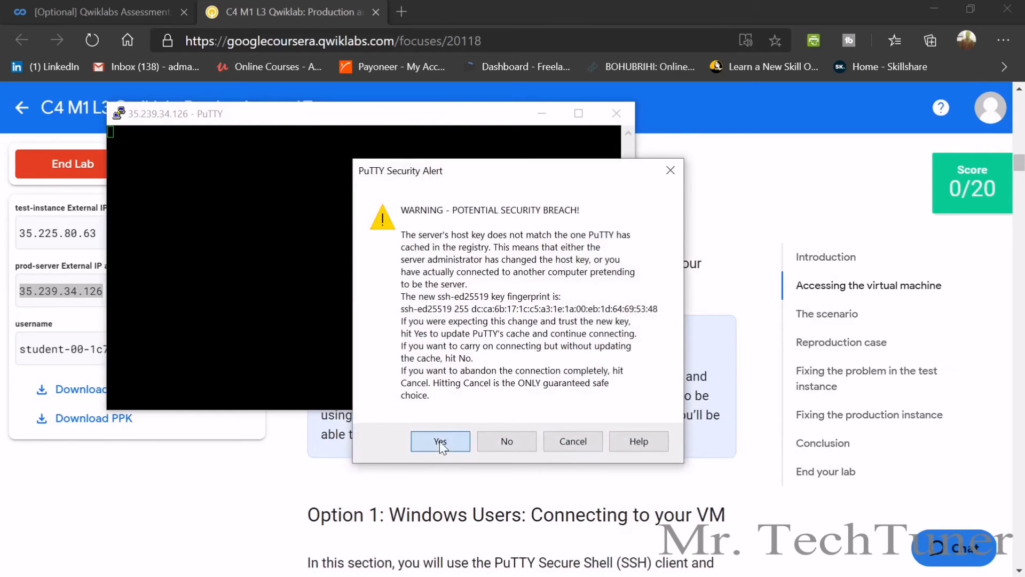
click(440, 440)
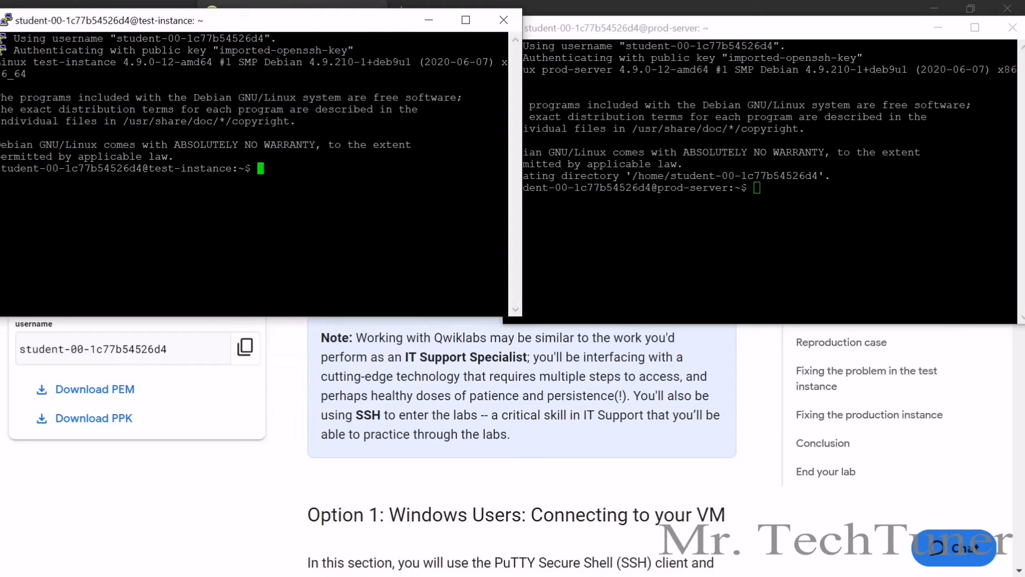
Bring up the scenario's 'Fixing the problem in the test instance' instructions beside the test-instance shell.
scroll(down, 3)
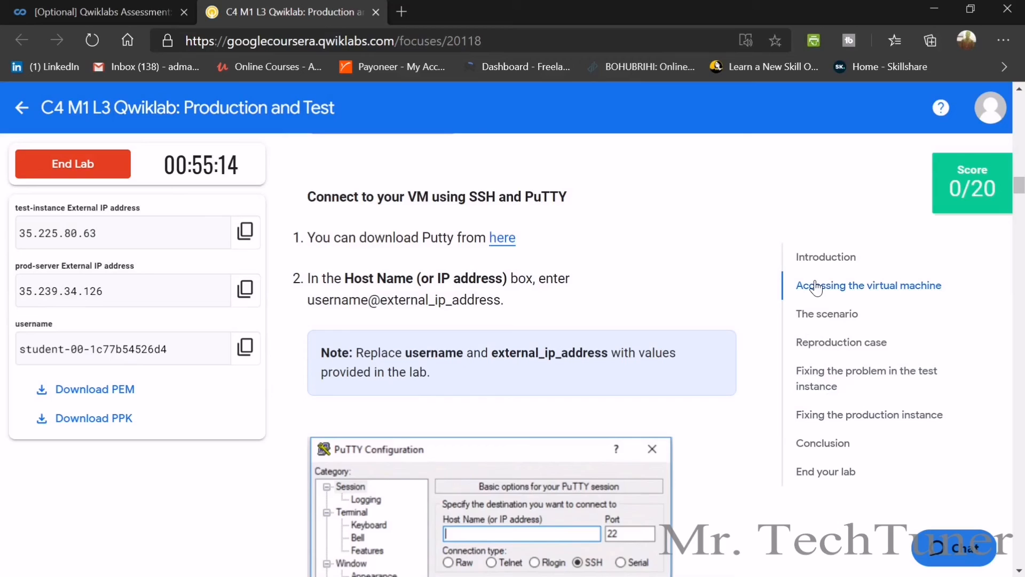
click(827, 314)
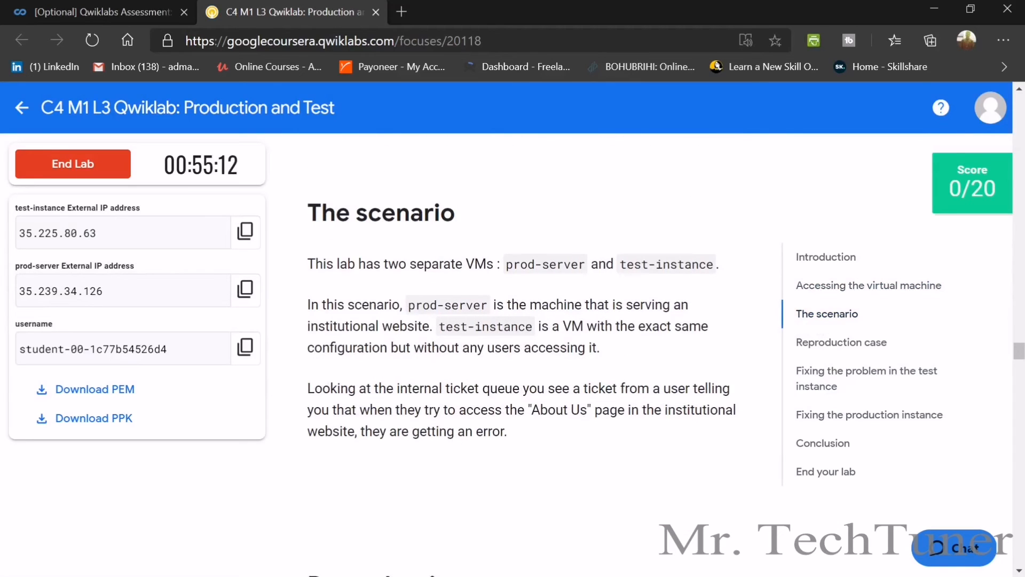
scroll(down, 3)
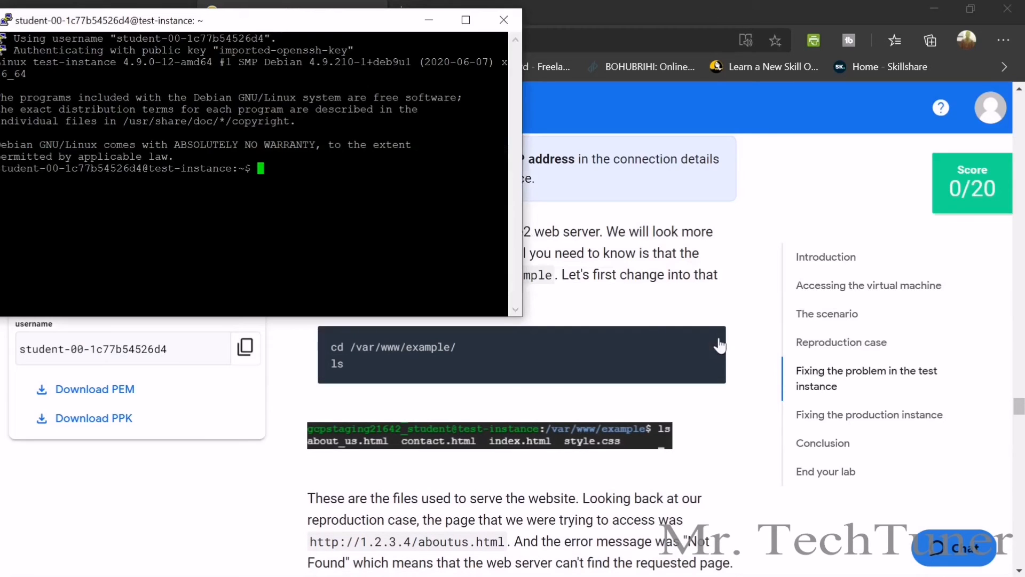
In /var/www/example rename about_us.html to aboutus.html with sudo mv and confirm with ls -l.
text(cd /var/www/example/)
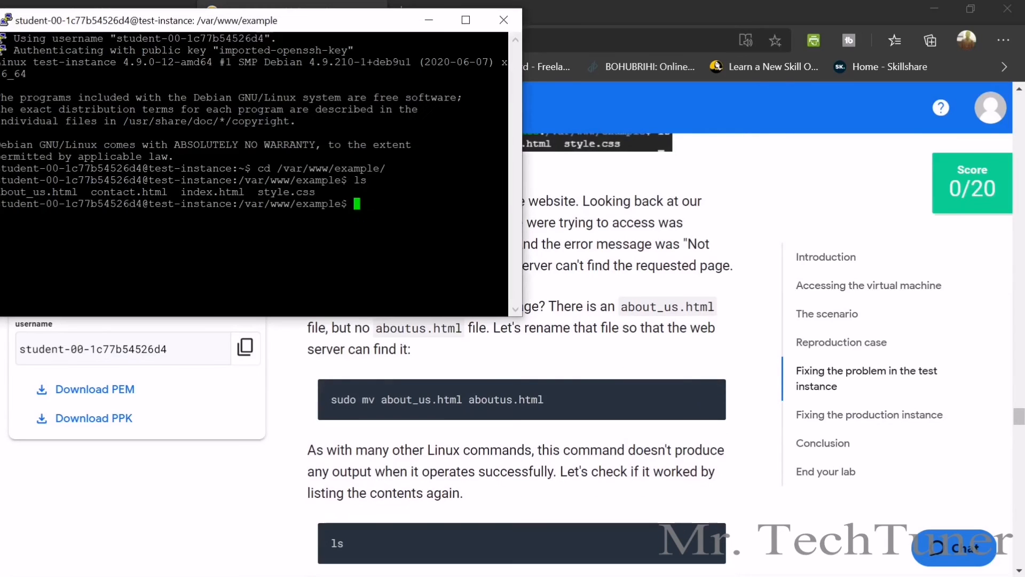
text(sudo mv about_us.html aboutus.html)
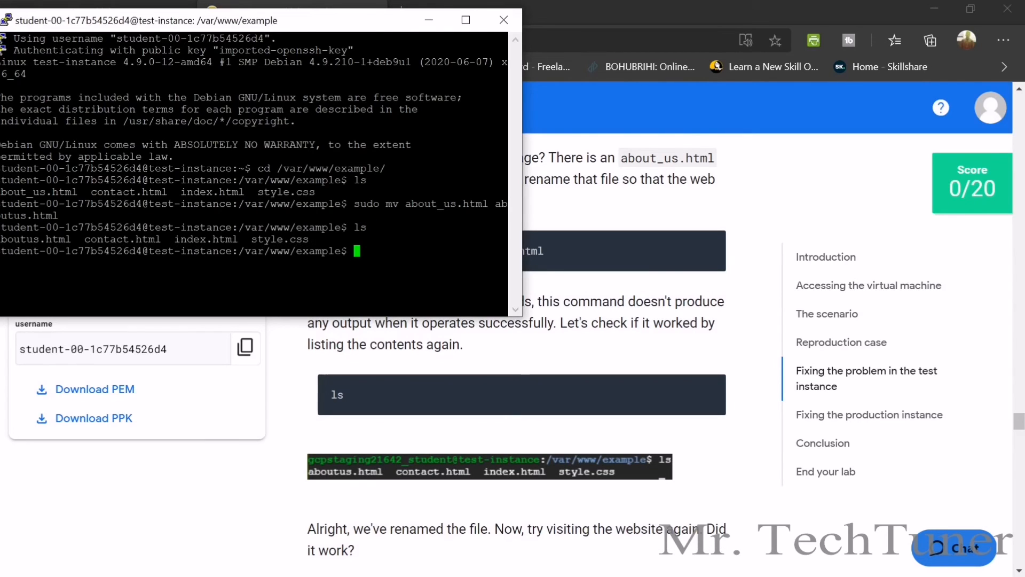
scroll(down, 3)
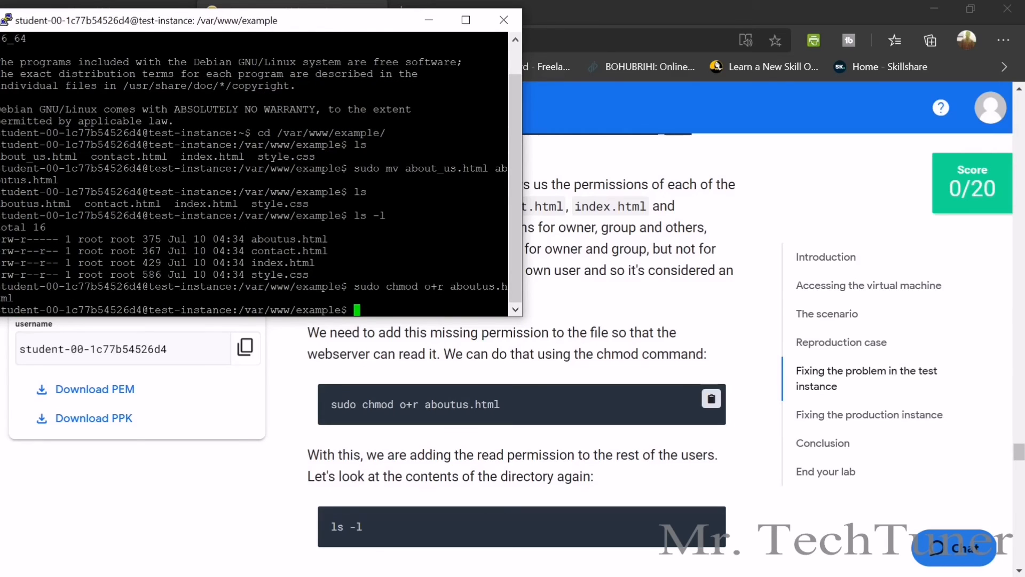
scroll(down, 3)
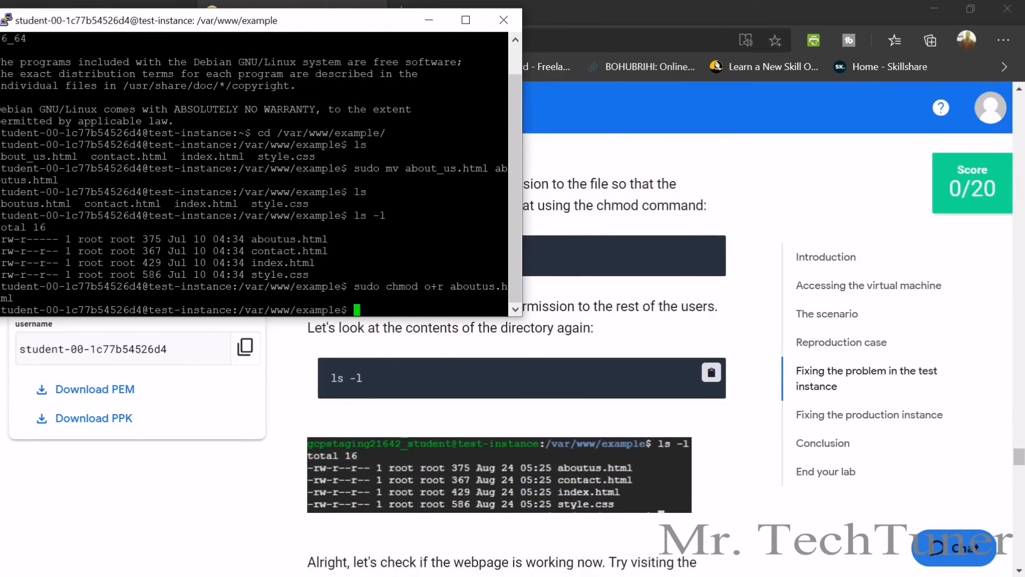
text(ls -l)
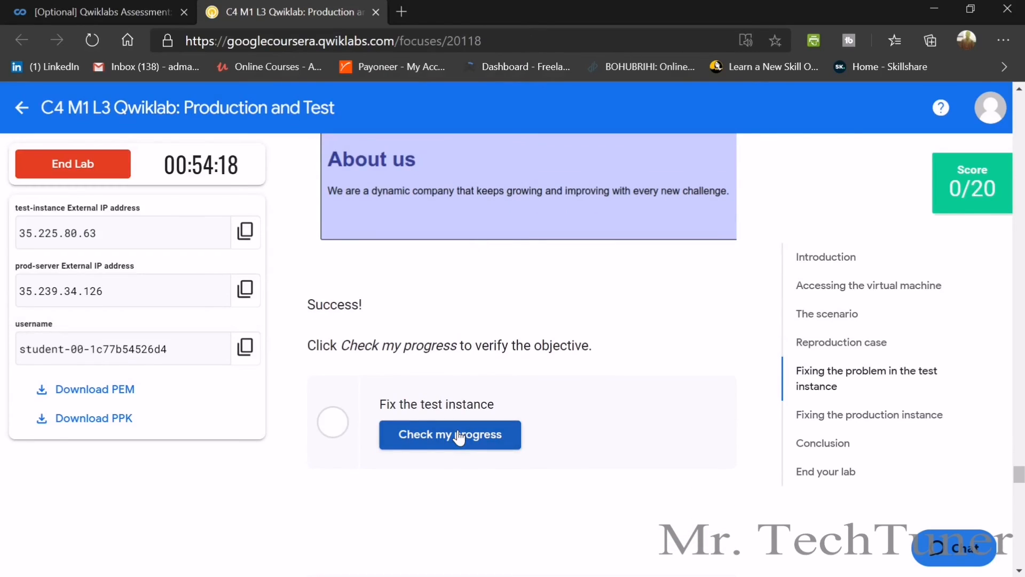
Check progress so the Fix the test instance objective is verified complete.
click(449, 434)
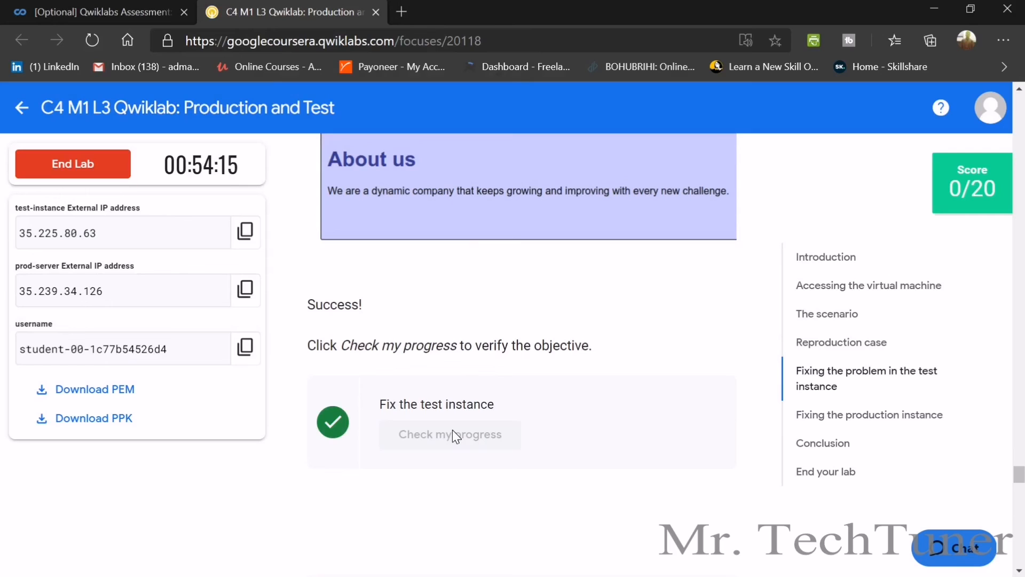
click(449, 434)
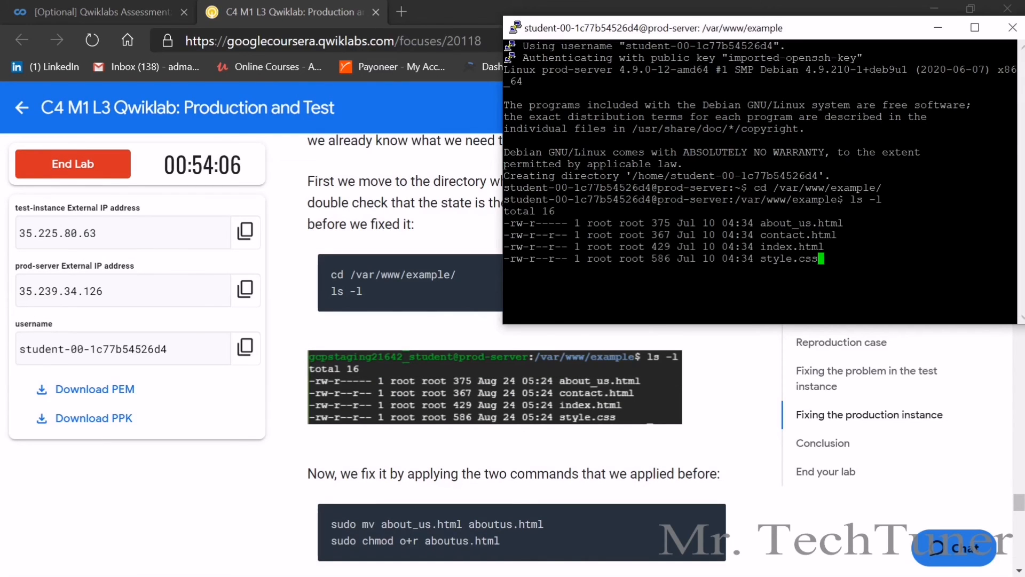
Reach the Fix the production instance verification step with the score at 10/20.
scroll(down, 3)
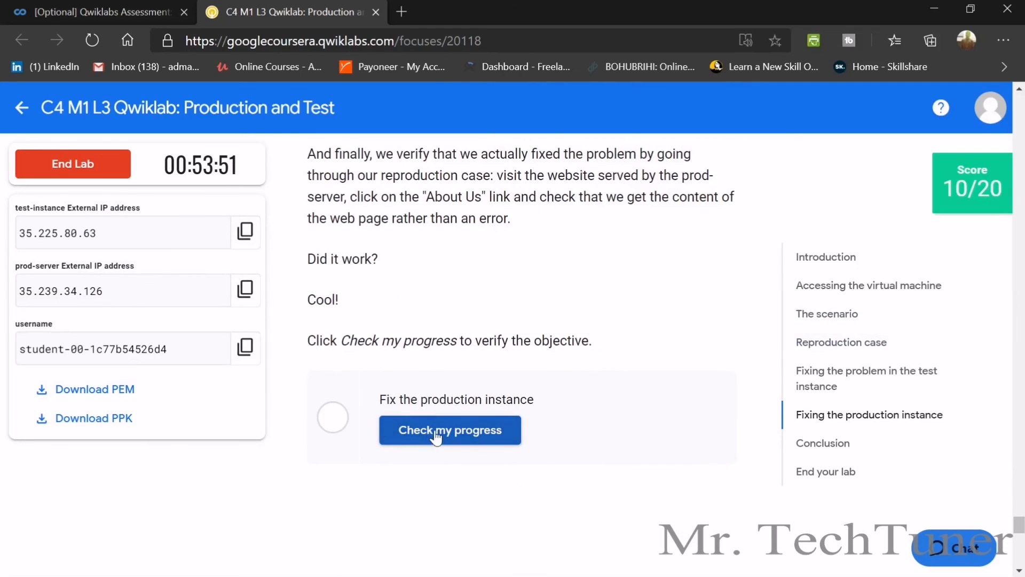
Verify the production instance fix for 20/20, then end the lab.
click(450, 429)
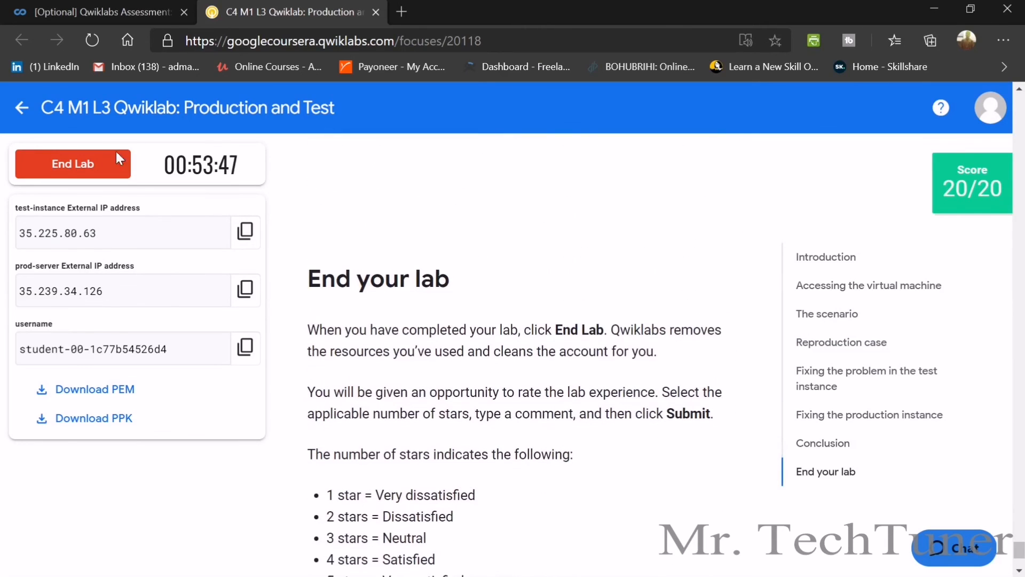
click(72, 163)
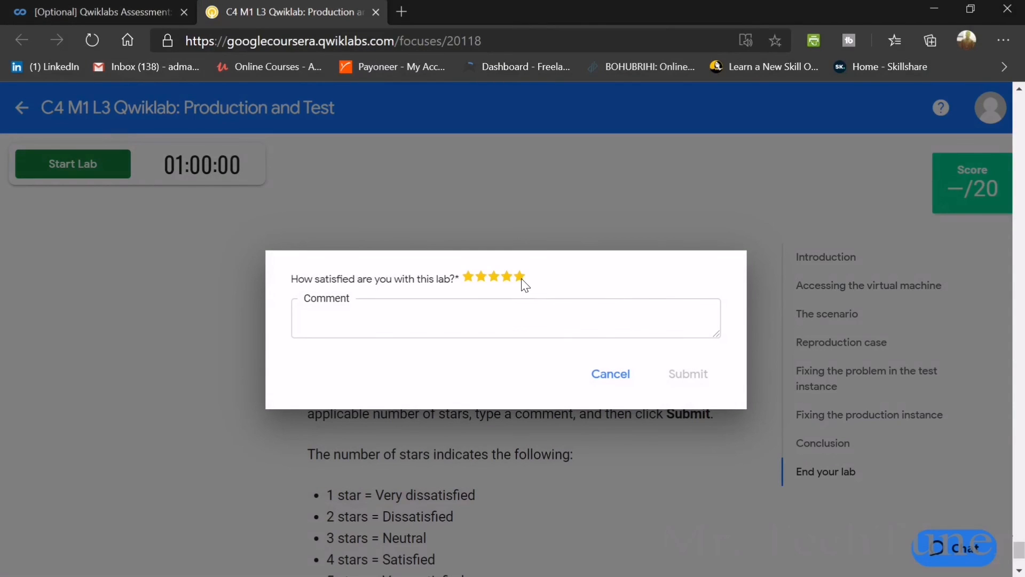
Submit a five-star rating with comment 'cool' and return to Coursera Week 1 showing the lab completed.
text(cool)
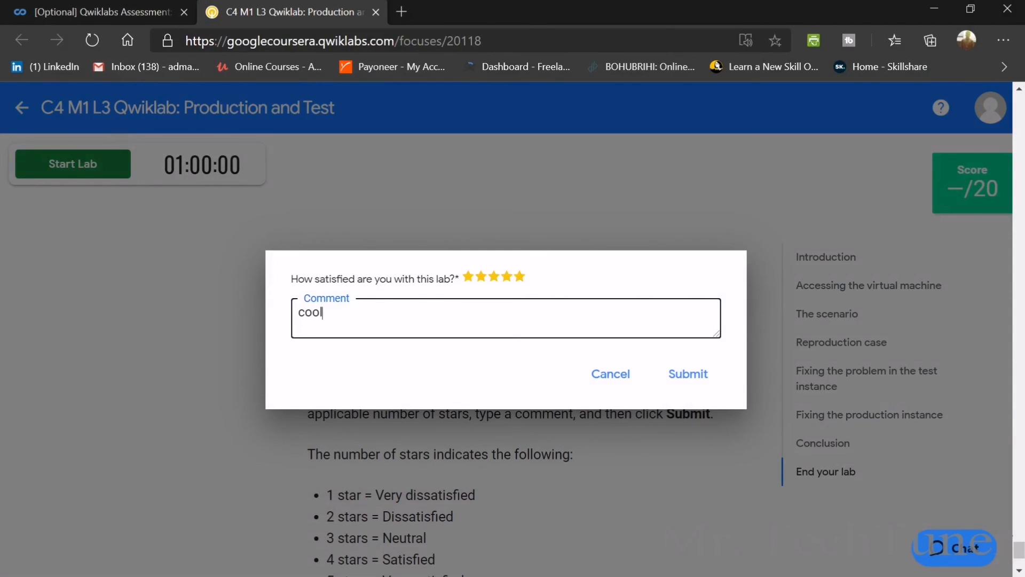
click(687, 373)
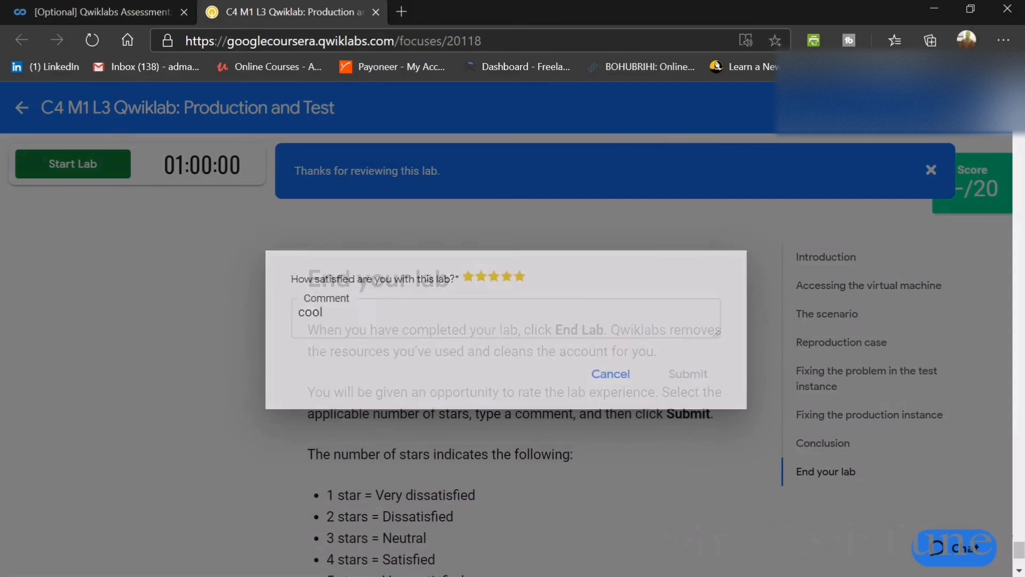
click(98, 12)
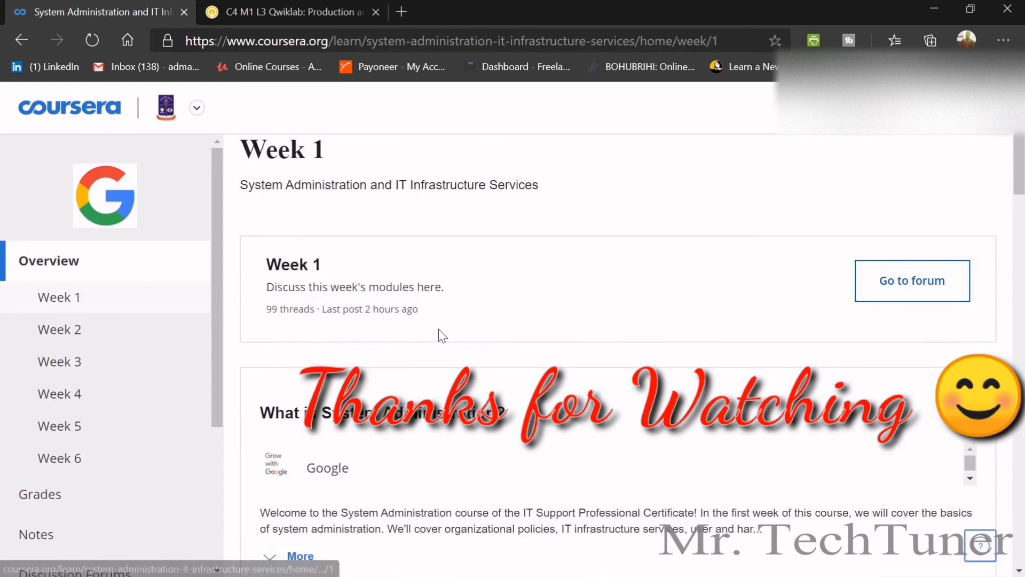
scroll(down, 3)
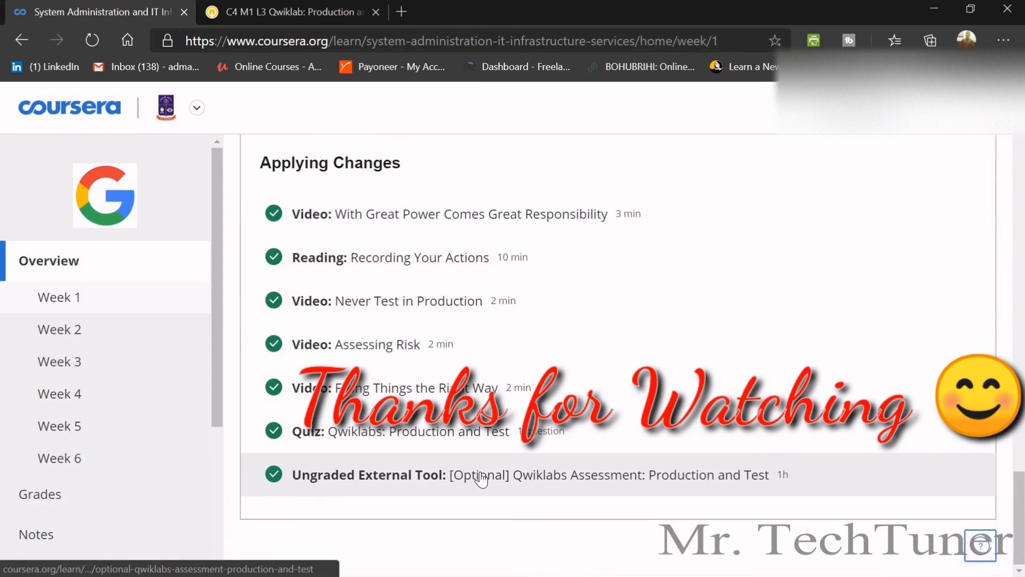
mouse_move(482, 474)
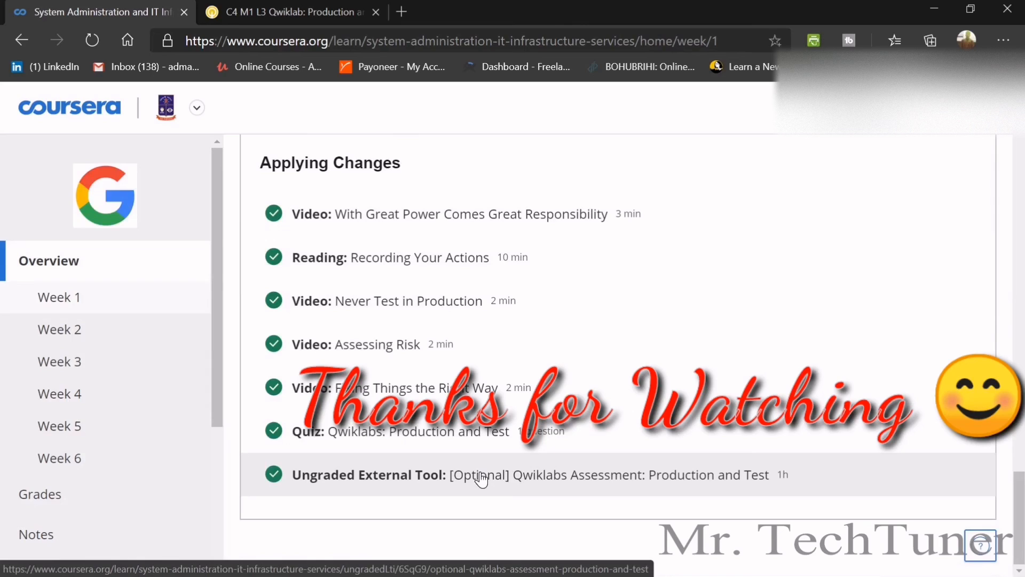